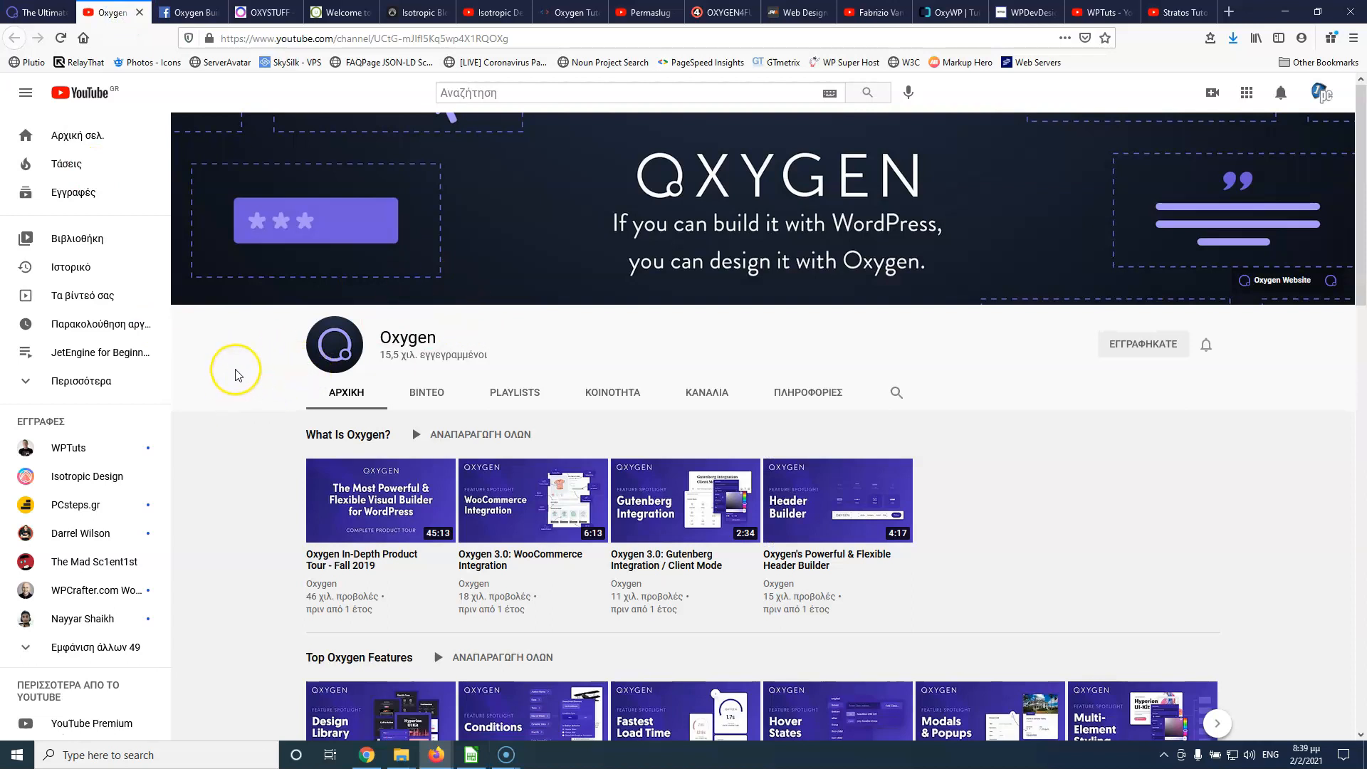
pyautogui.moveTo(235, 375)
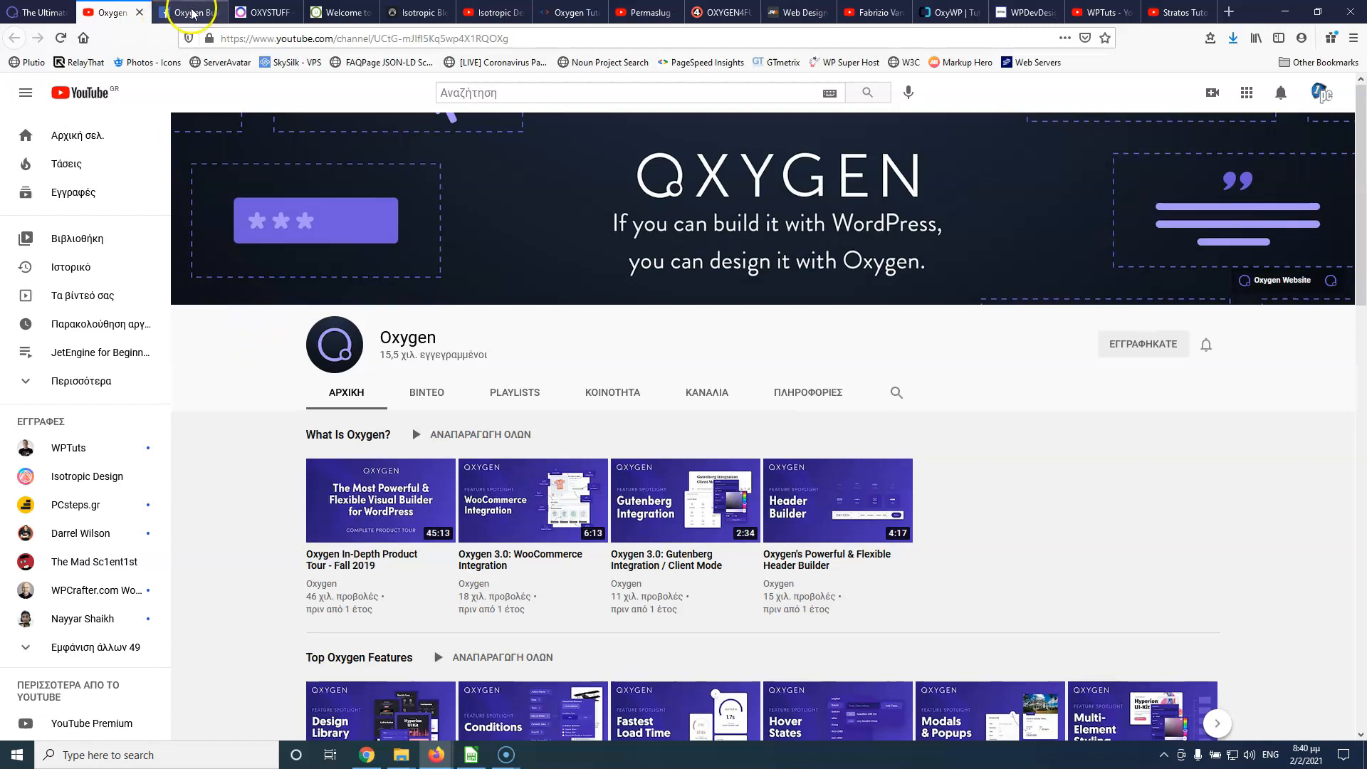
# - Switch from the Oxygen YouTube channel to the Oxystuff resource directory
pyautogui.click(186, 12)
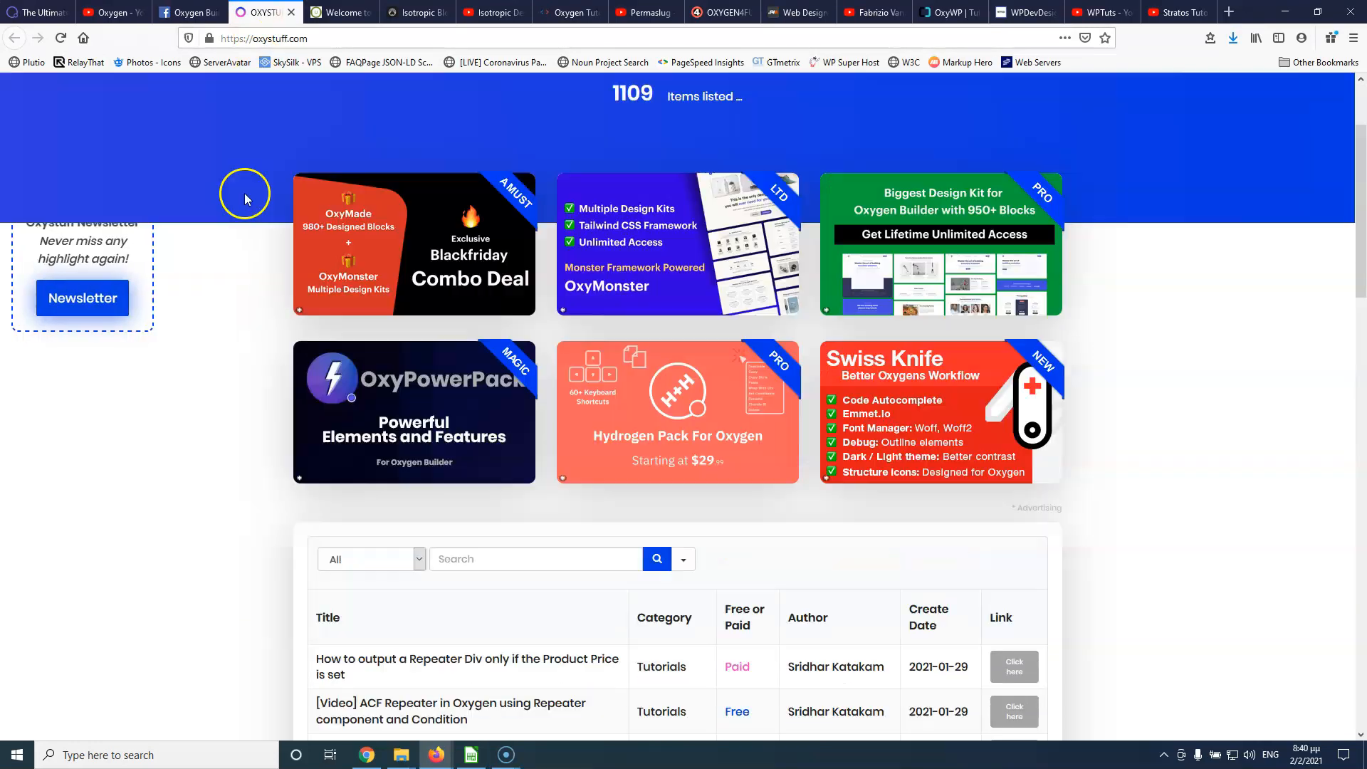
# - Browse the Oxystuff items table of tutorials and snippets, then switch to Oxy Universe
pyautogui.scroll(3)
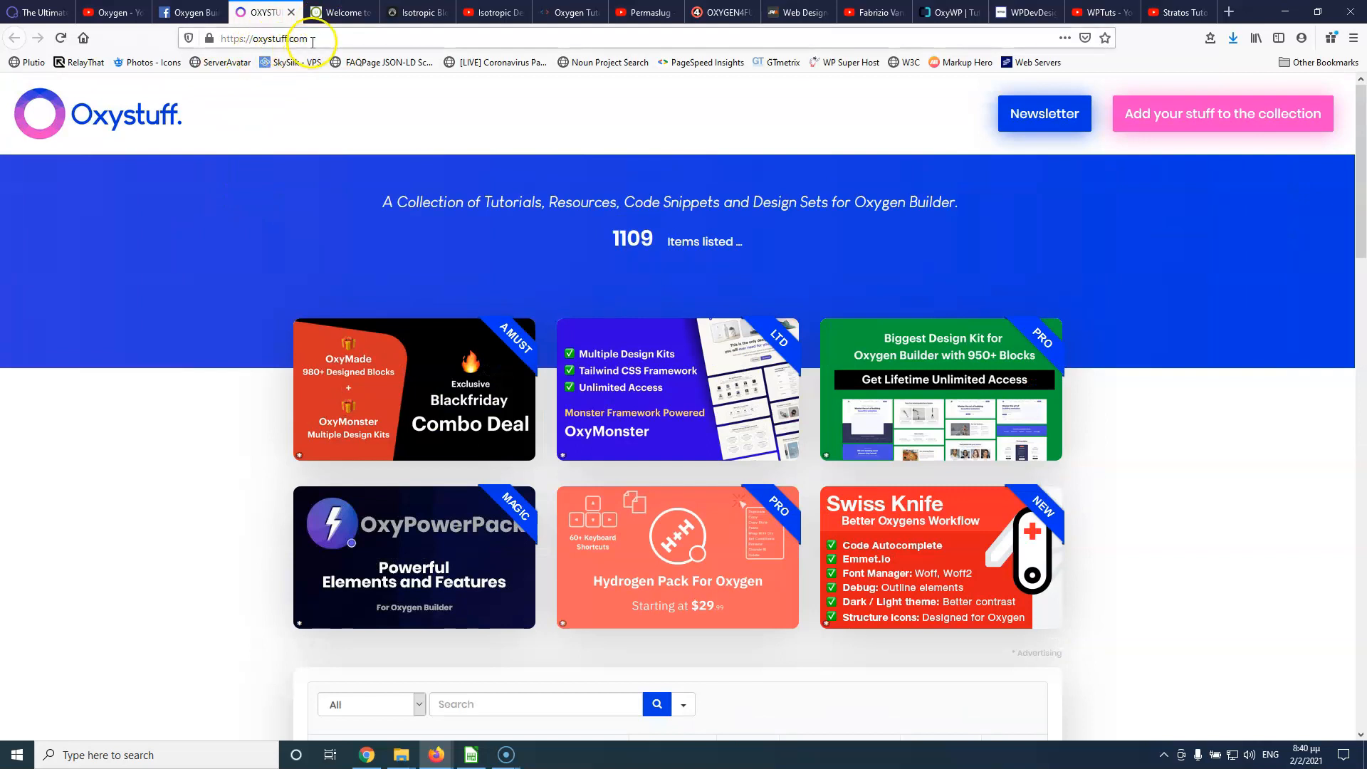
pyautogui.scroll(-3)
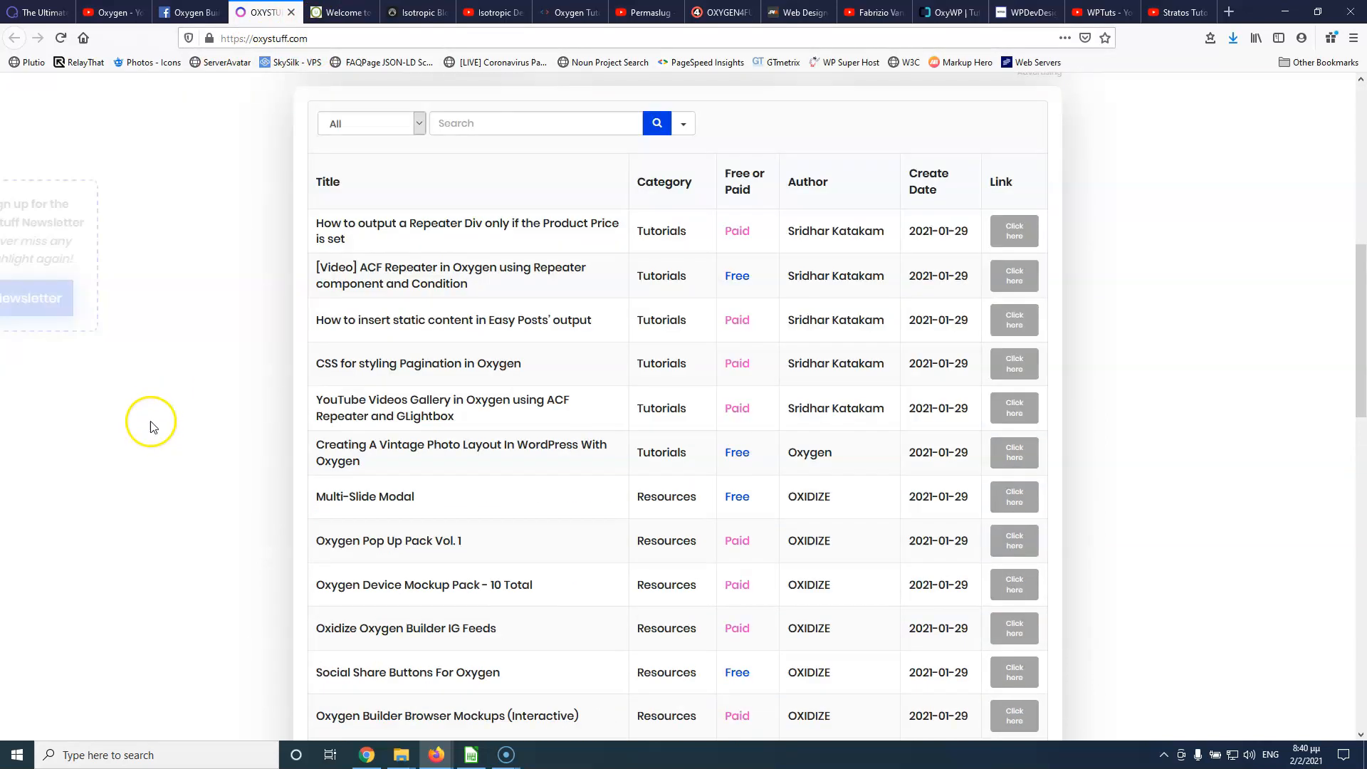
pyautogui.scroll(-3)
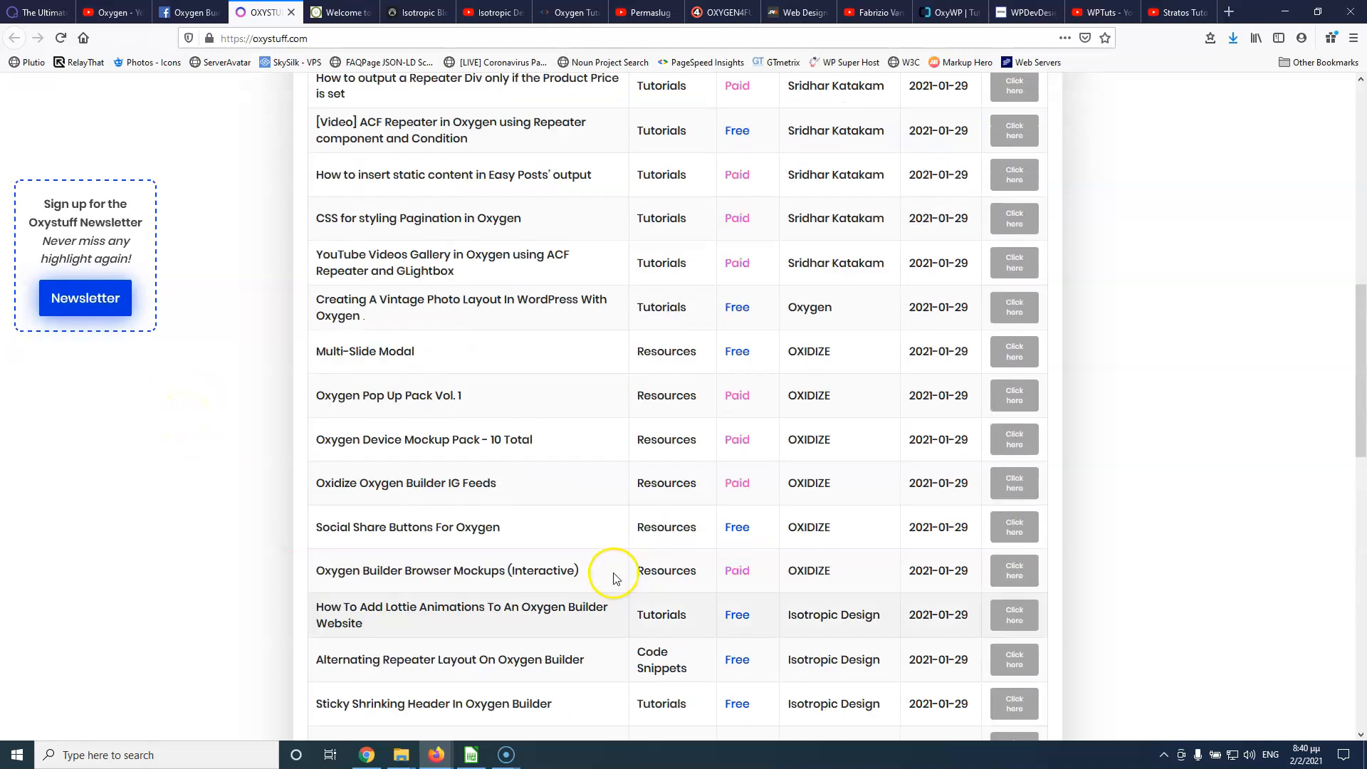
pyautogui.scroll(3)
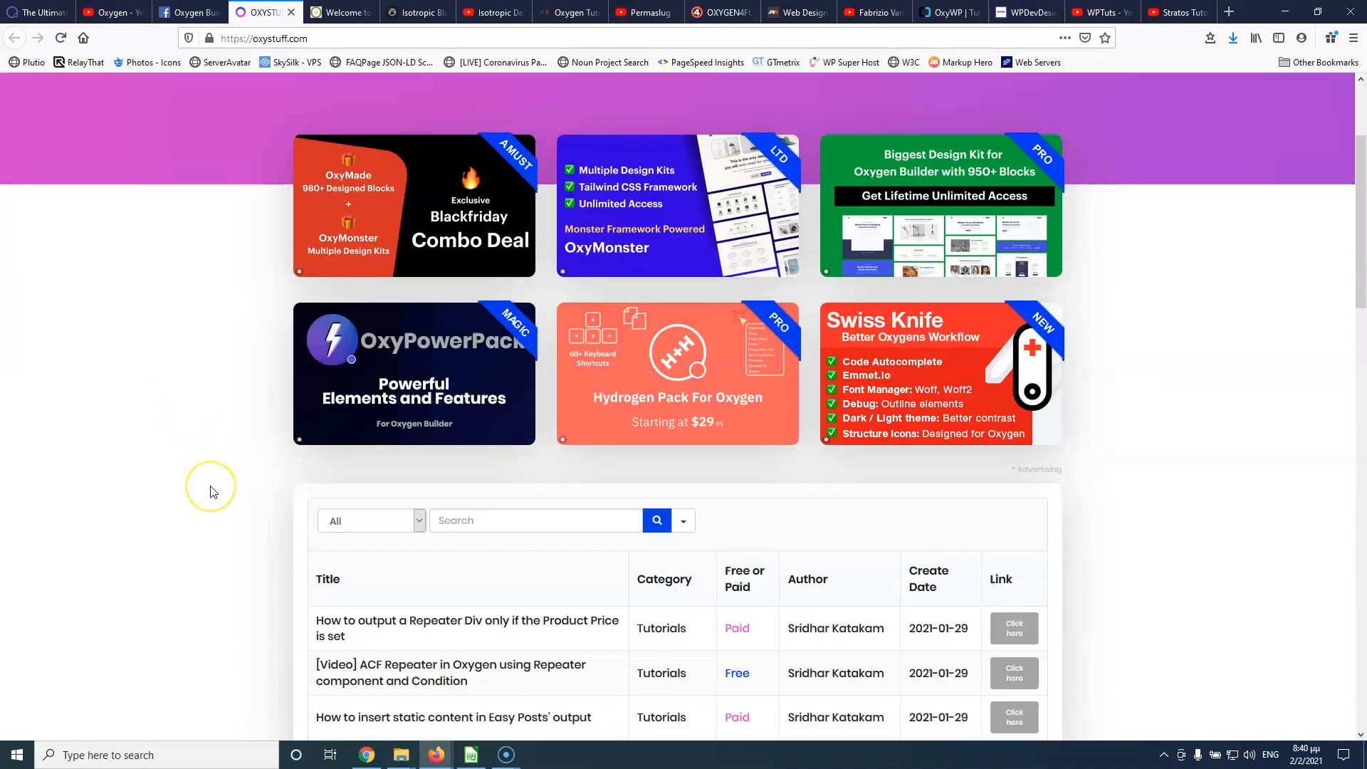
pyautogui.scroll(-3)
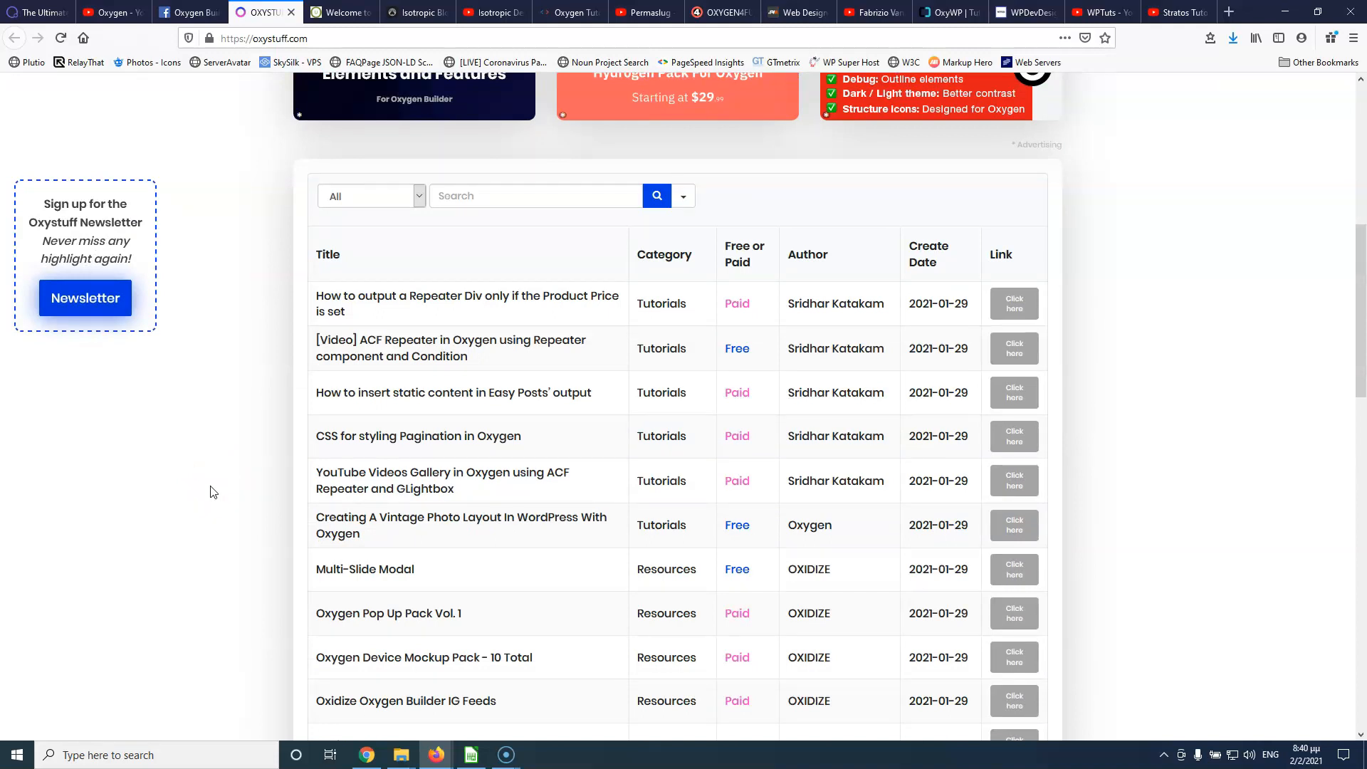
pyautogui.scroll(-3)
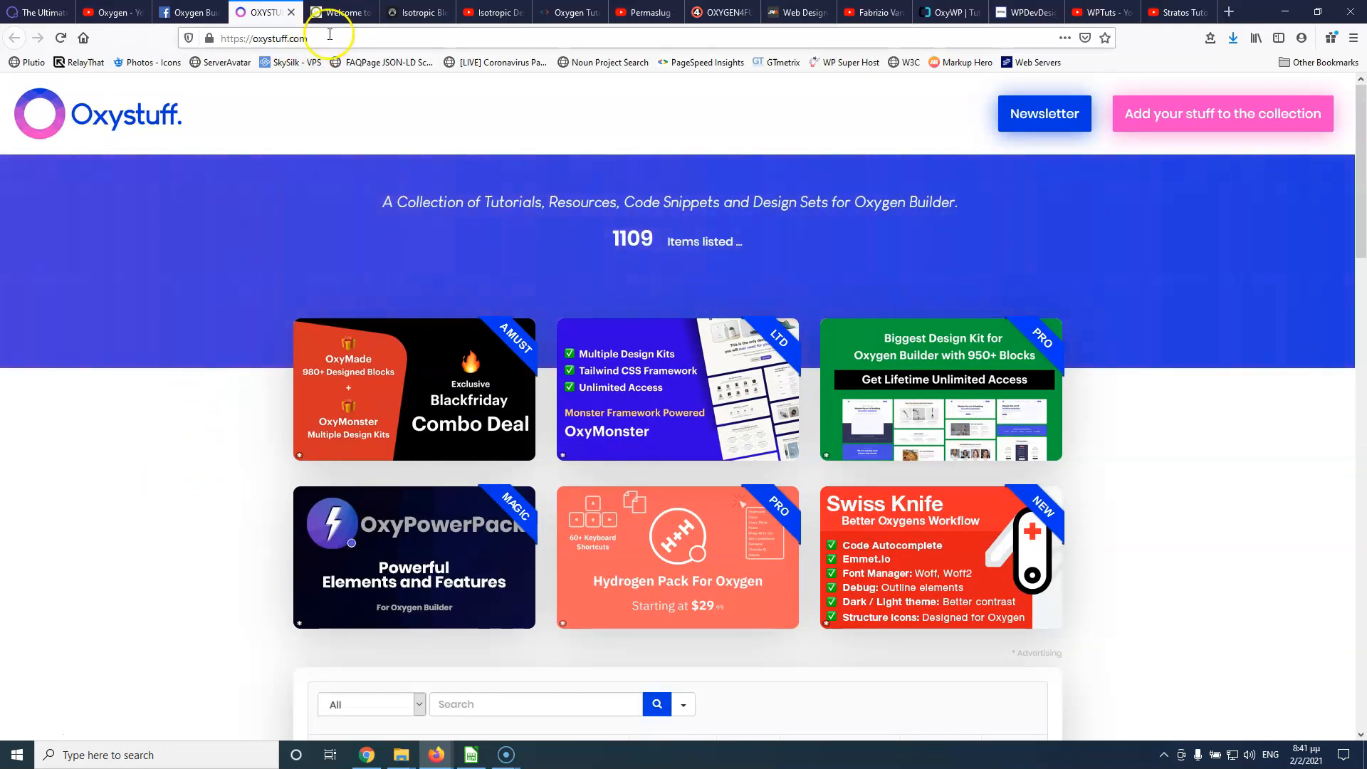
pyautogui.click(338, 12)
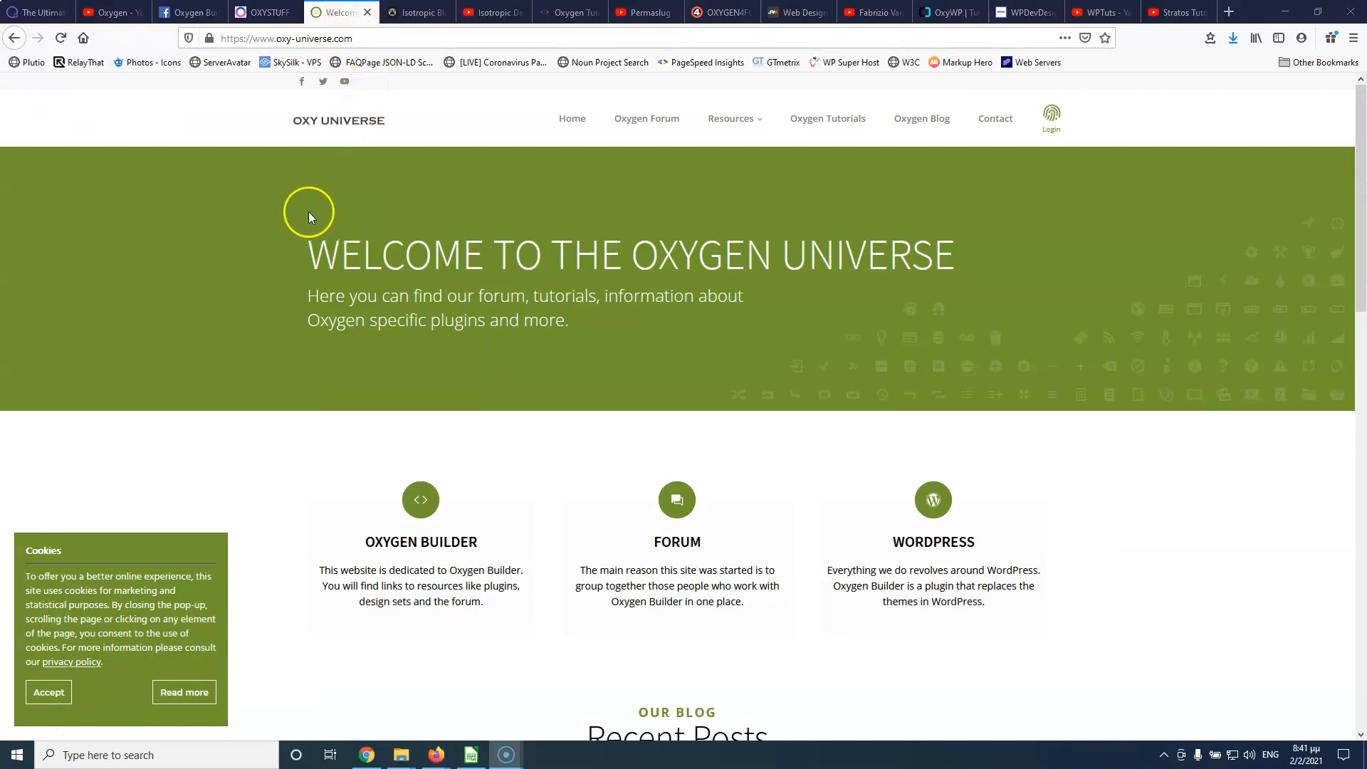
pyautogui.moveTo(826, 118)
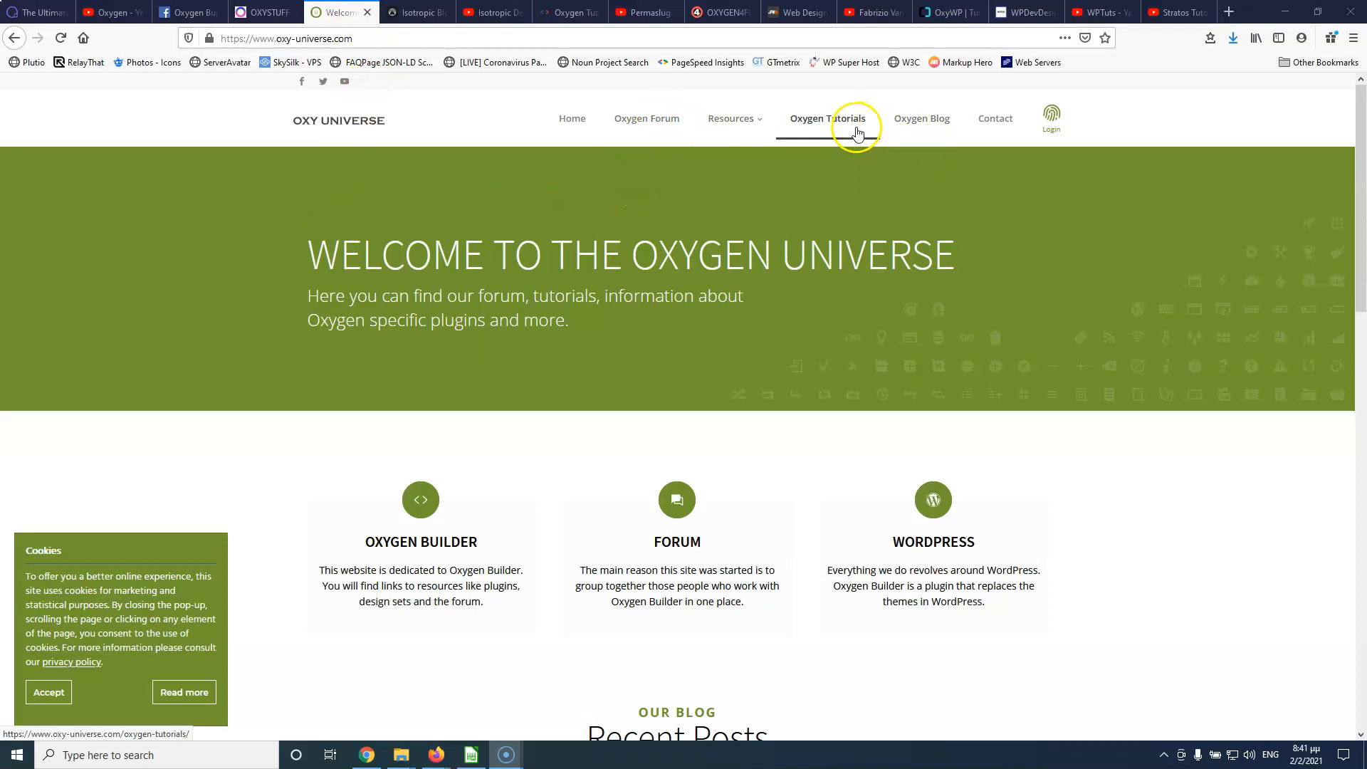
pyautogui.moveTo(521, 438)
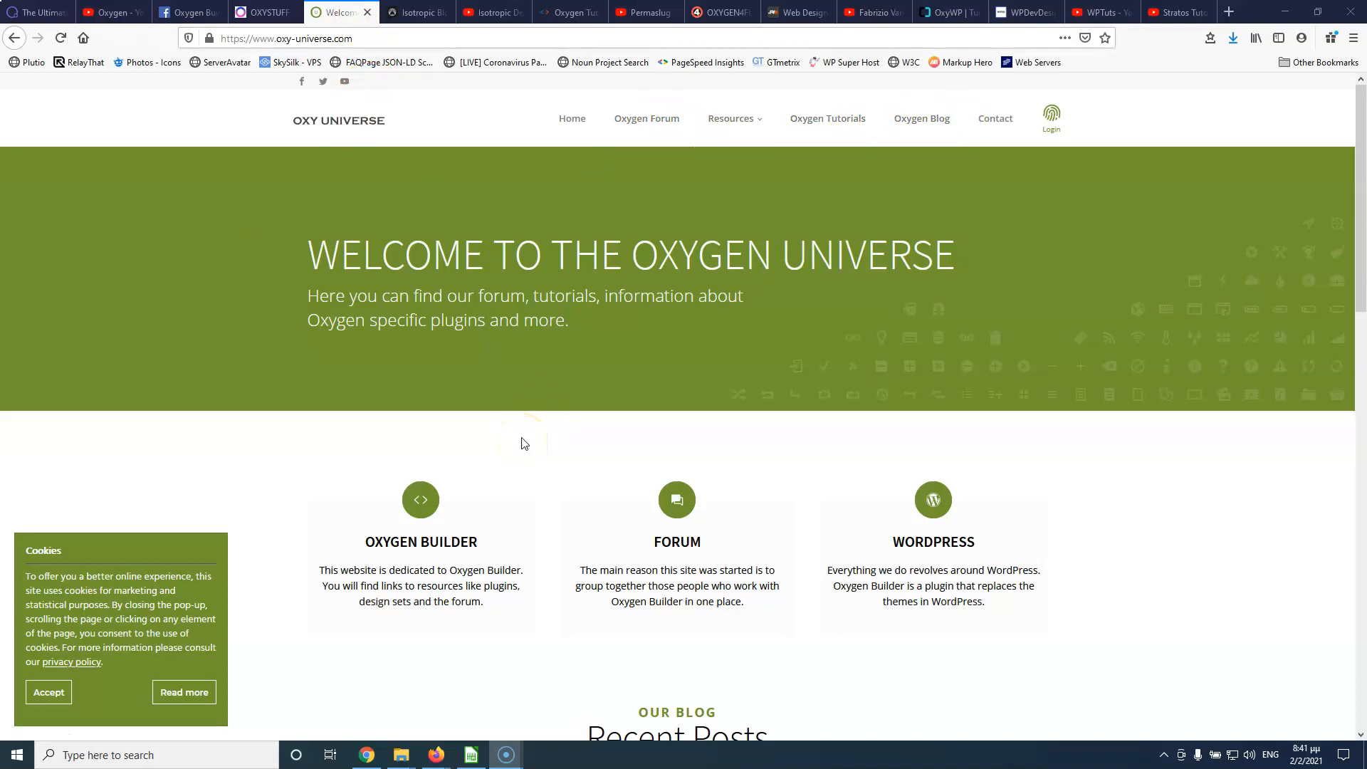
# - Leave the Oxy Universe welcome page for the Isotropic blog
pyautogui.click(417, 12)
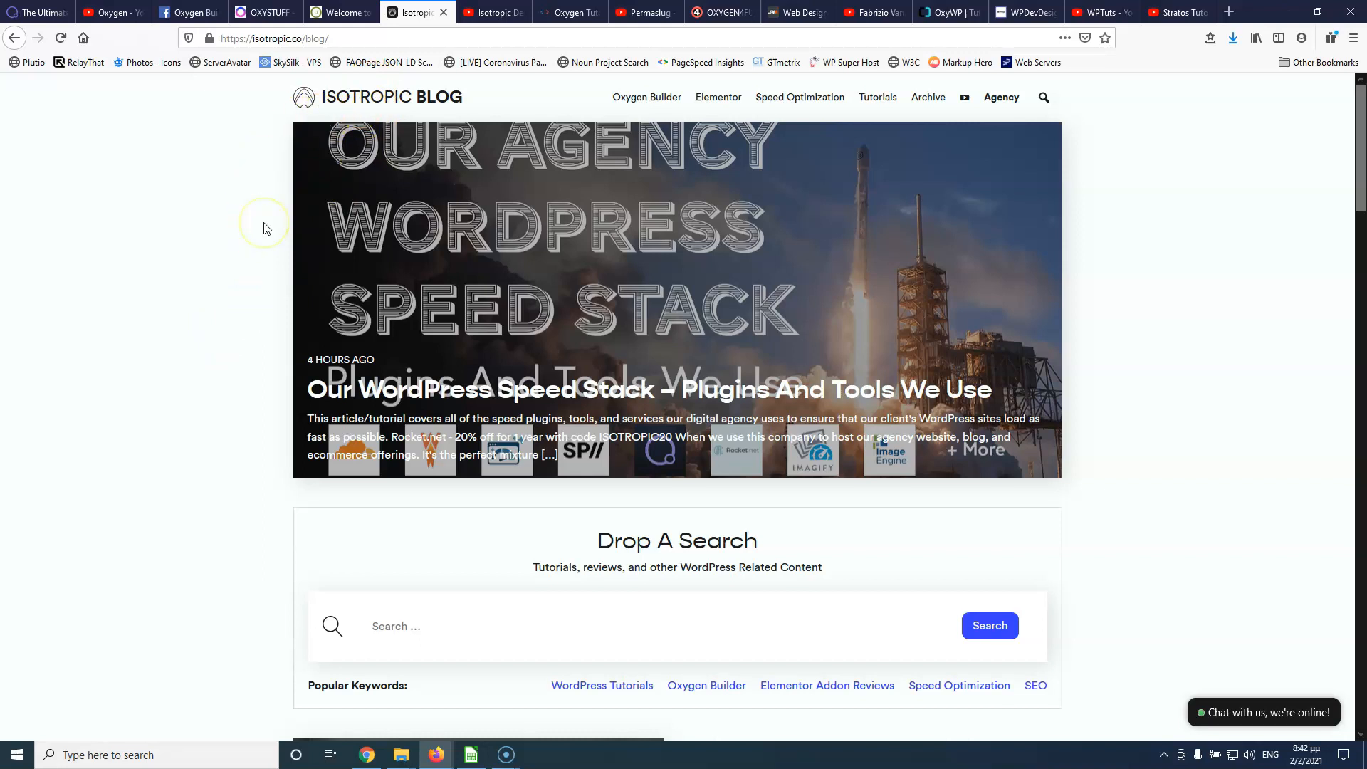
# - Move from the Isotropic blog homepage to the Isotropic Design YouTube channel
pyautogui.click(491, 12)
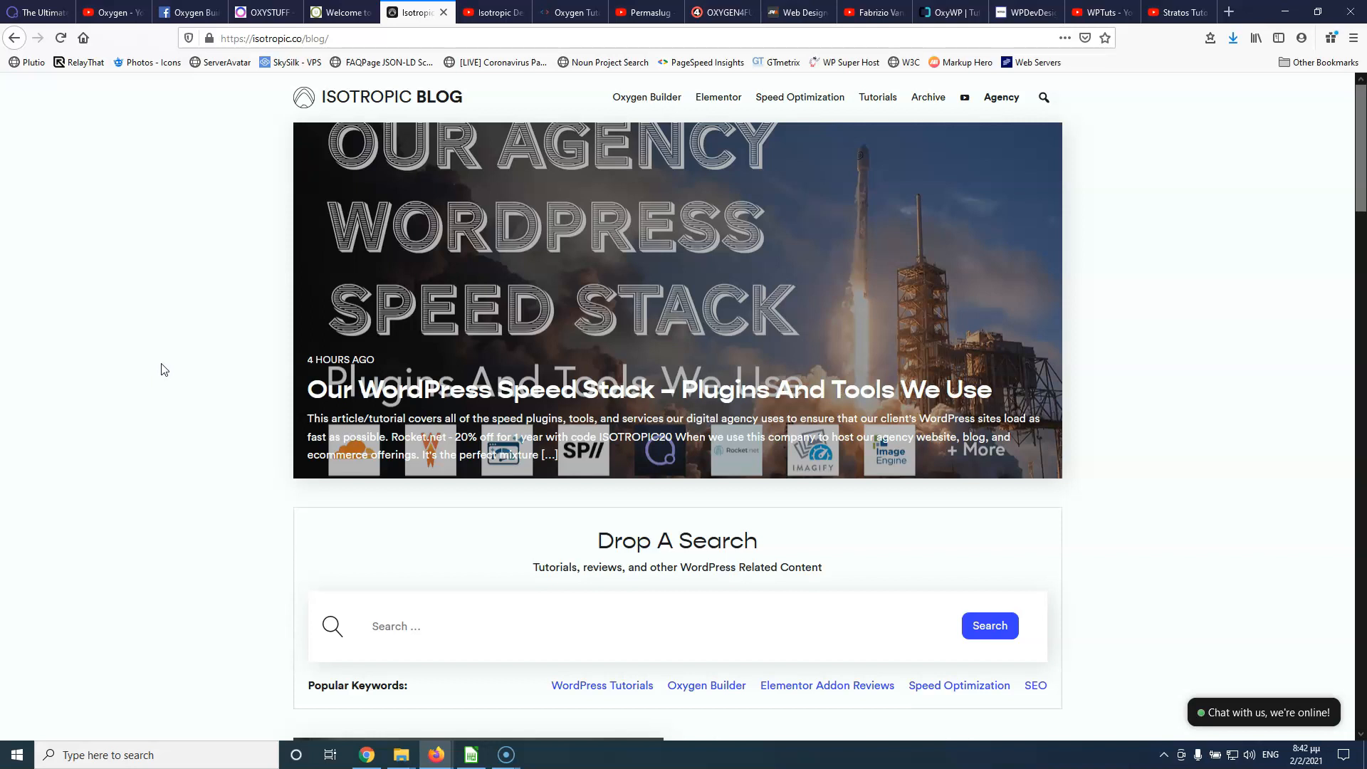
pyautogui.moveTo(141, 380)
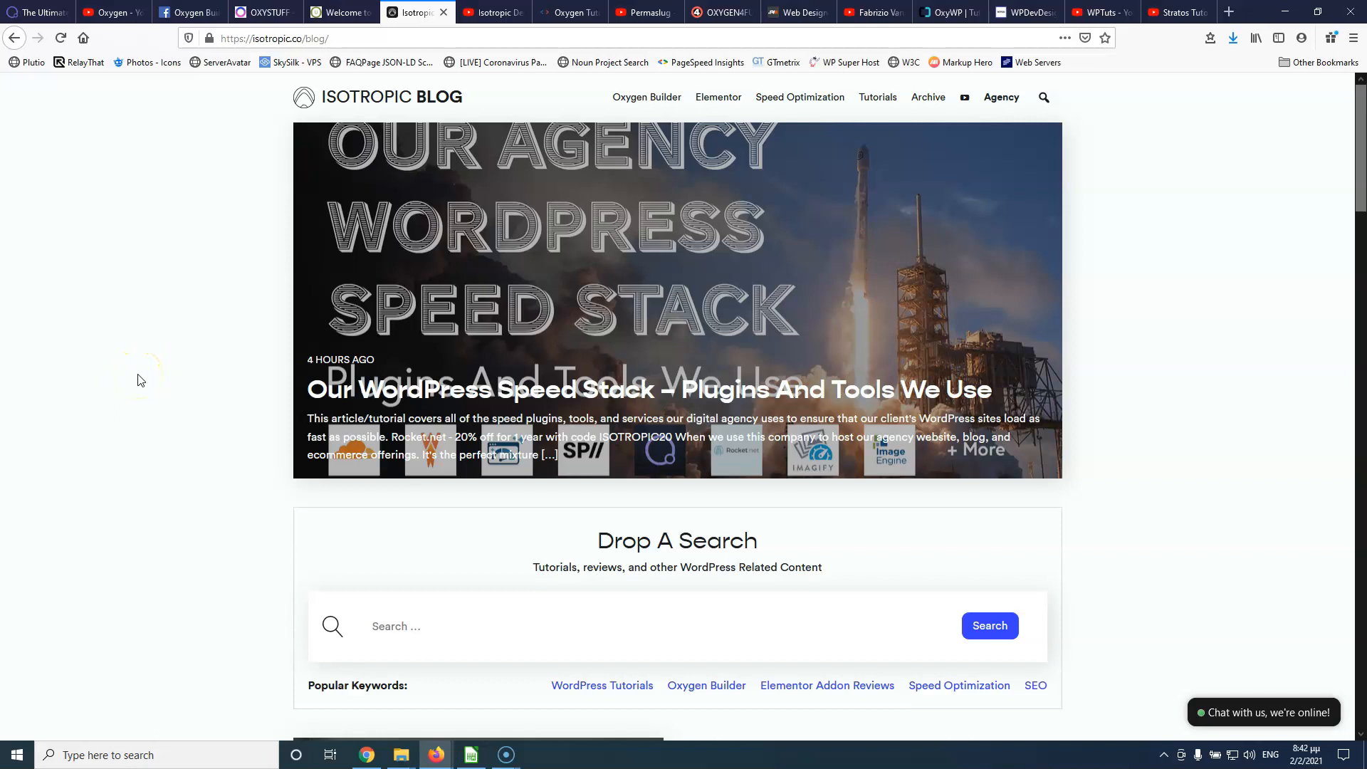
pyautogui.click(491, 12)
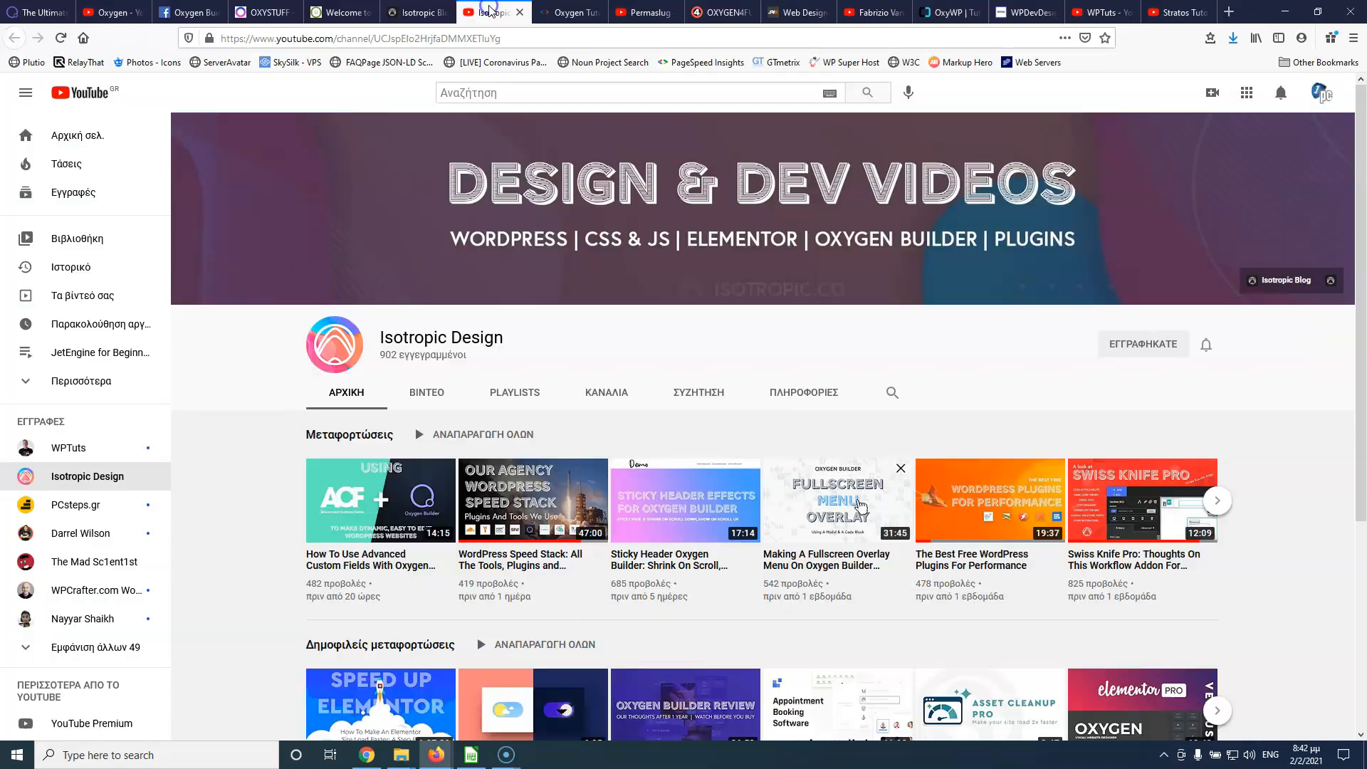
# - Browse the Isotropic Design channel's uploads and playlists, then switch to Permaslug
pyautogui.scroll(-3)
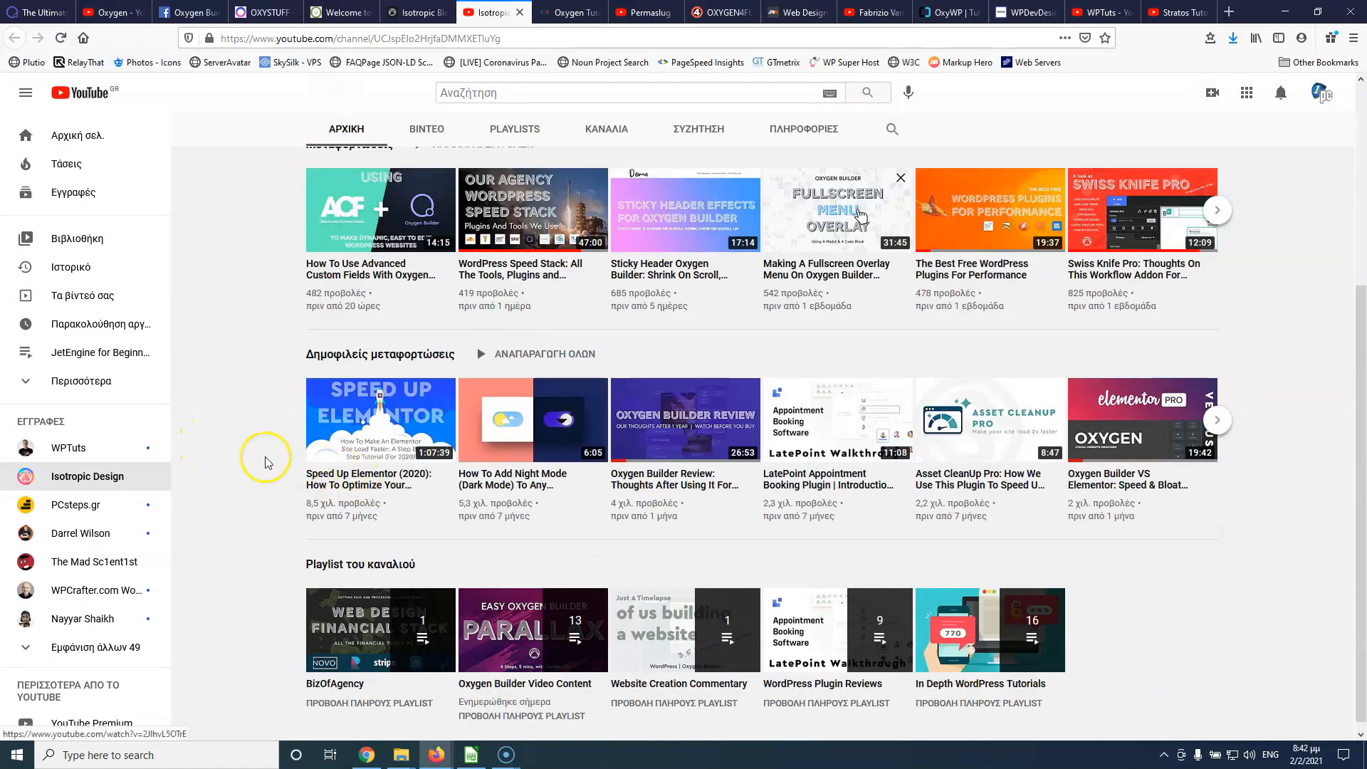
pyautogui.scroll(3)
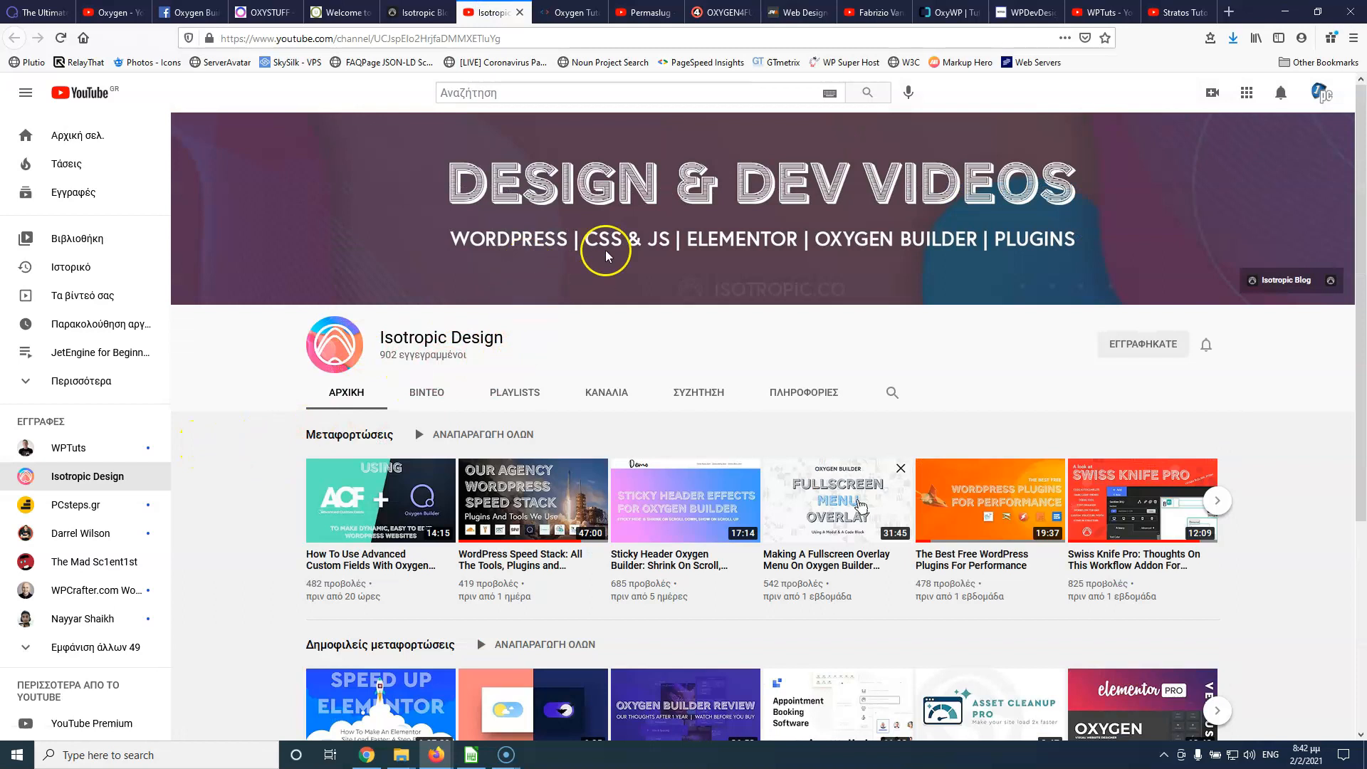
pyautogui.click(567, 12)
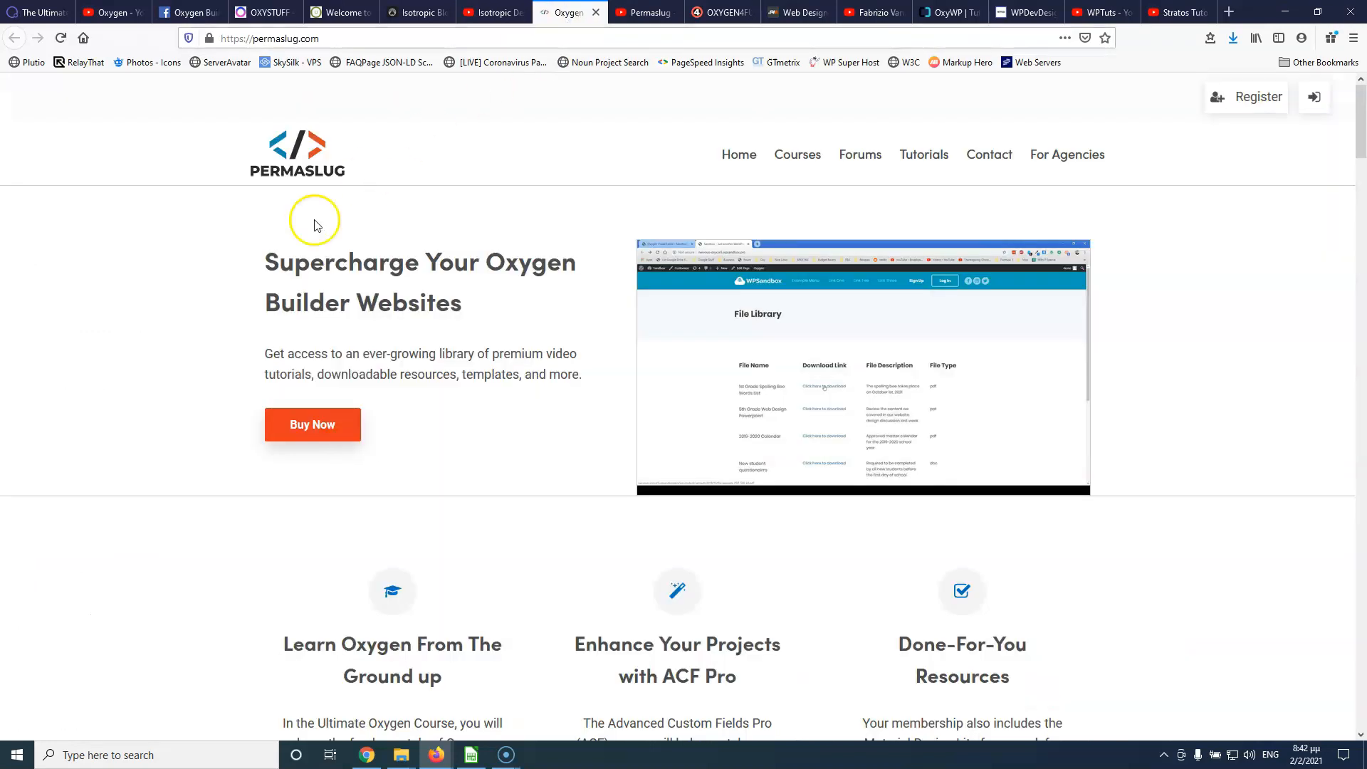
pyautogui.moveTo(183, 327)
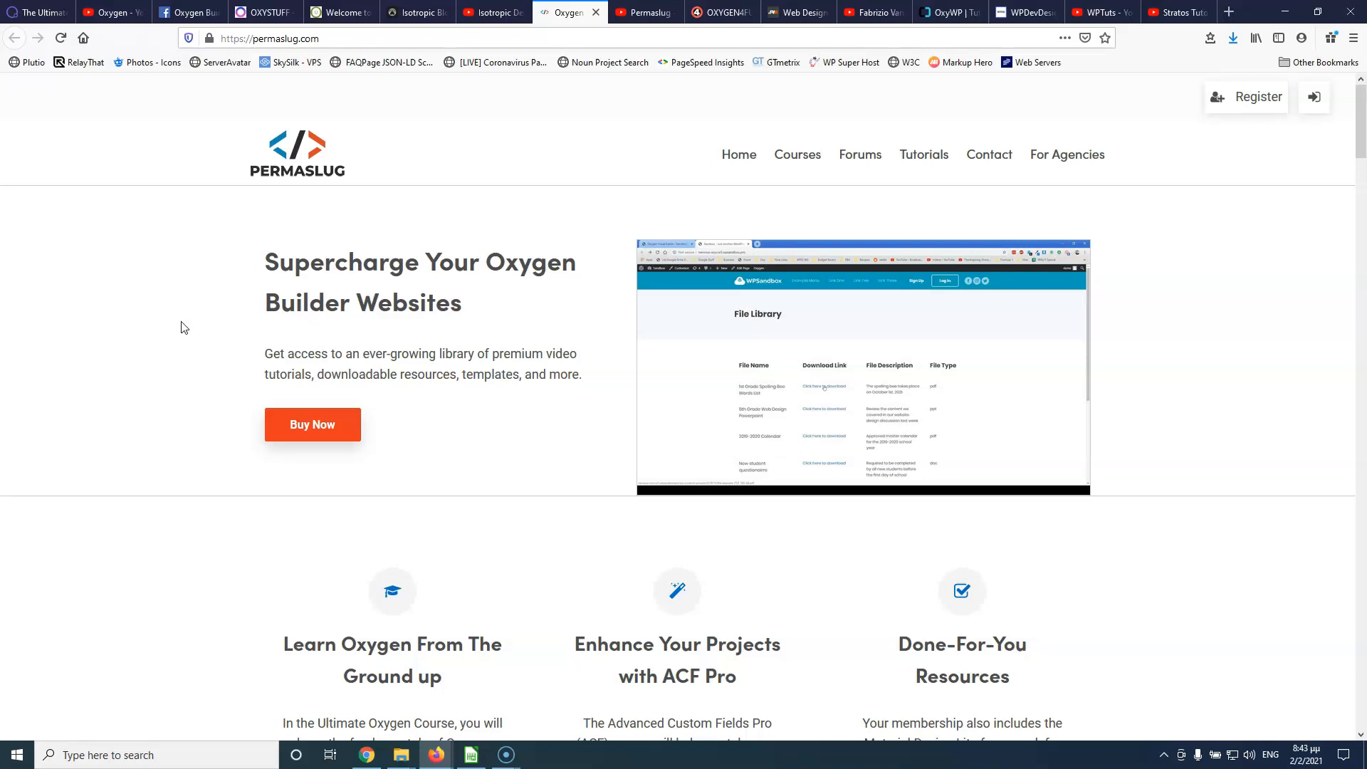
# - Leave the Permaslug course homepage for the Permaslug YouTube channel
pyautogui.click(184, 302)
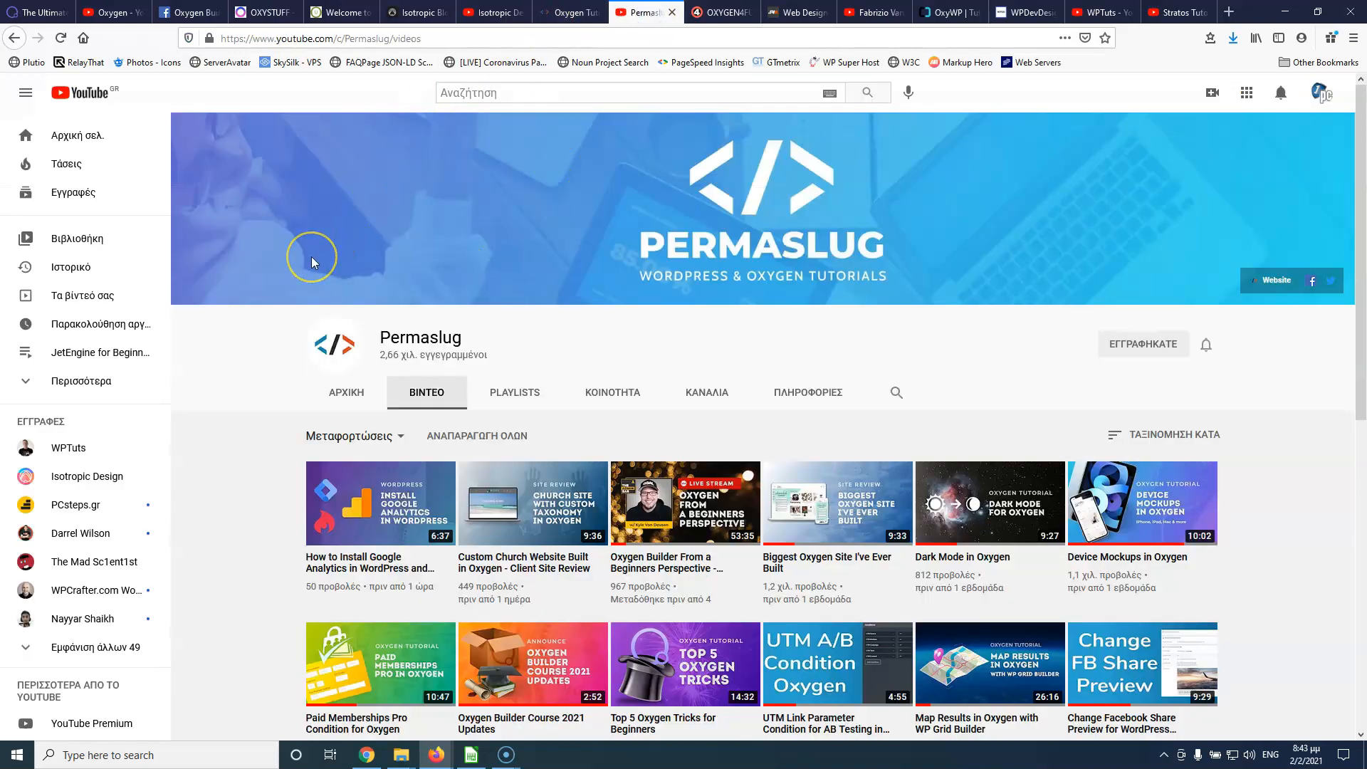
pyautogui.moveTo(362, 144)
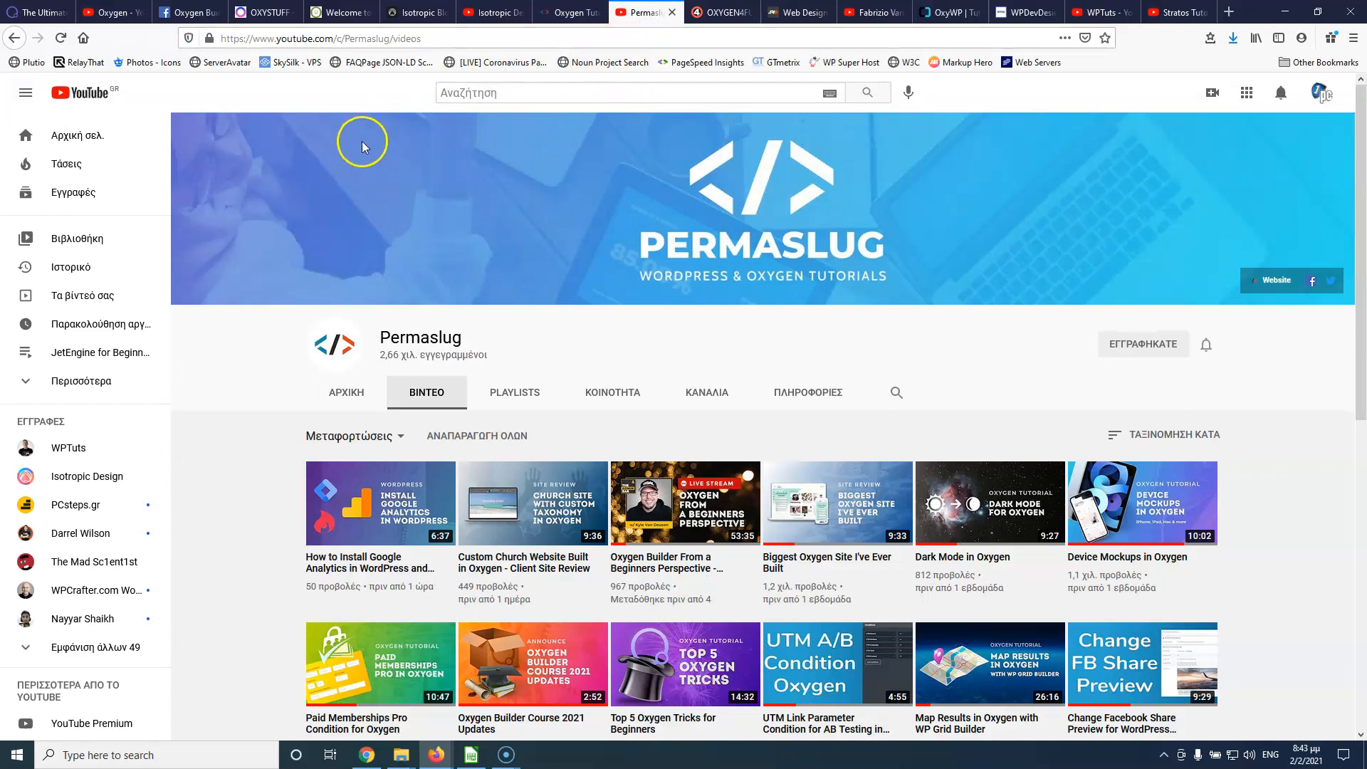
# - Scroll through the Permaslug channel's uploaded Oxygen tutorial videos
pyautogui.scroll(-3)
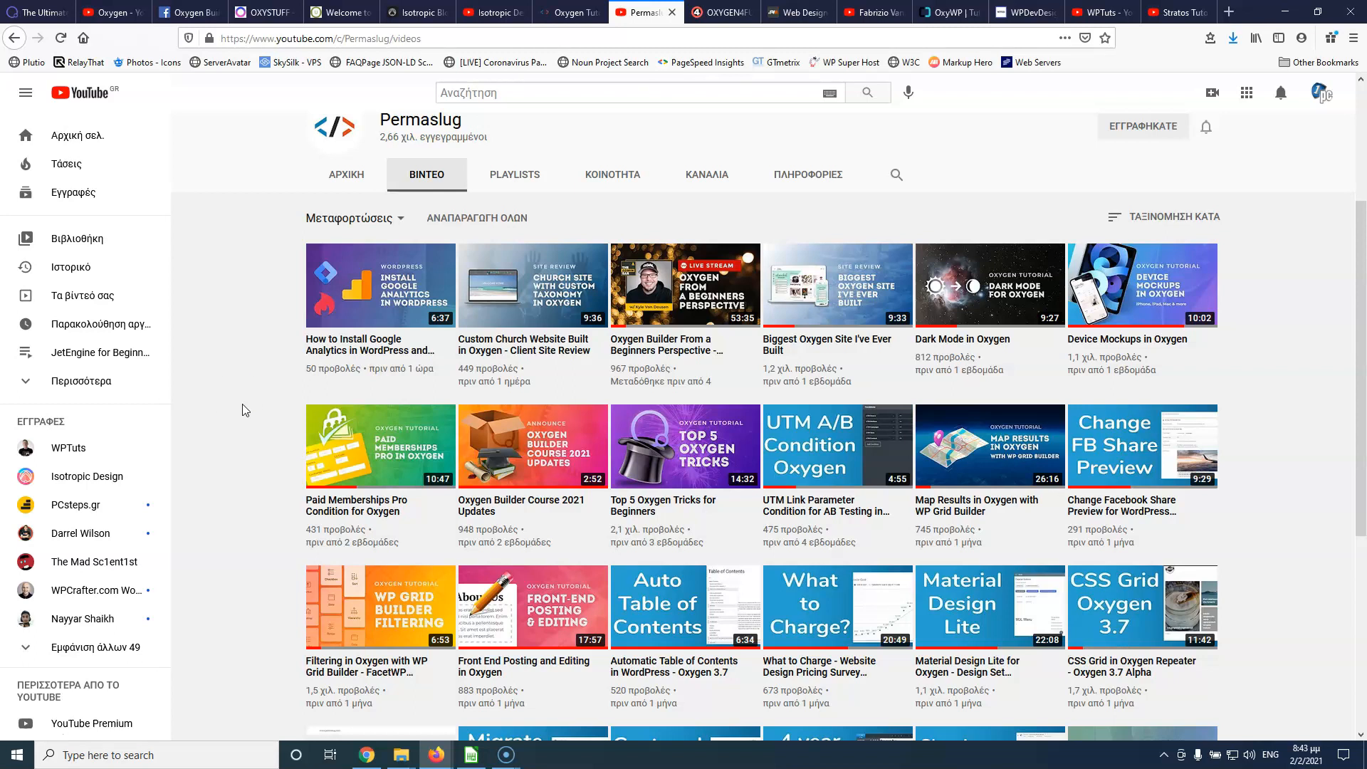
pyautogui.moveTo(734, 31)
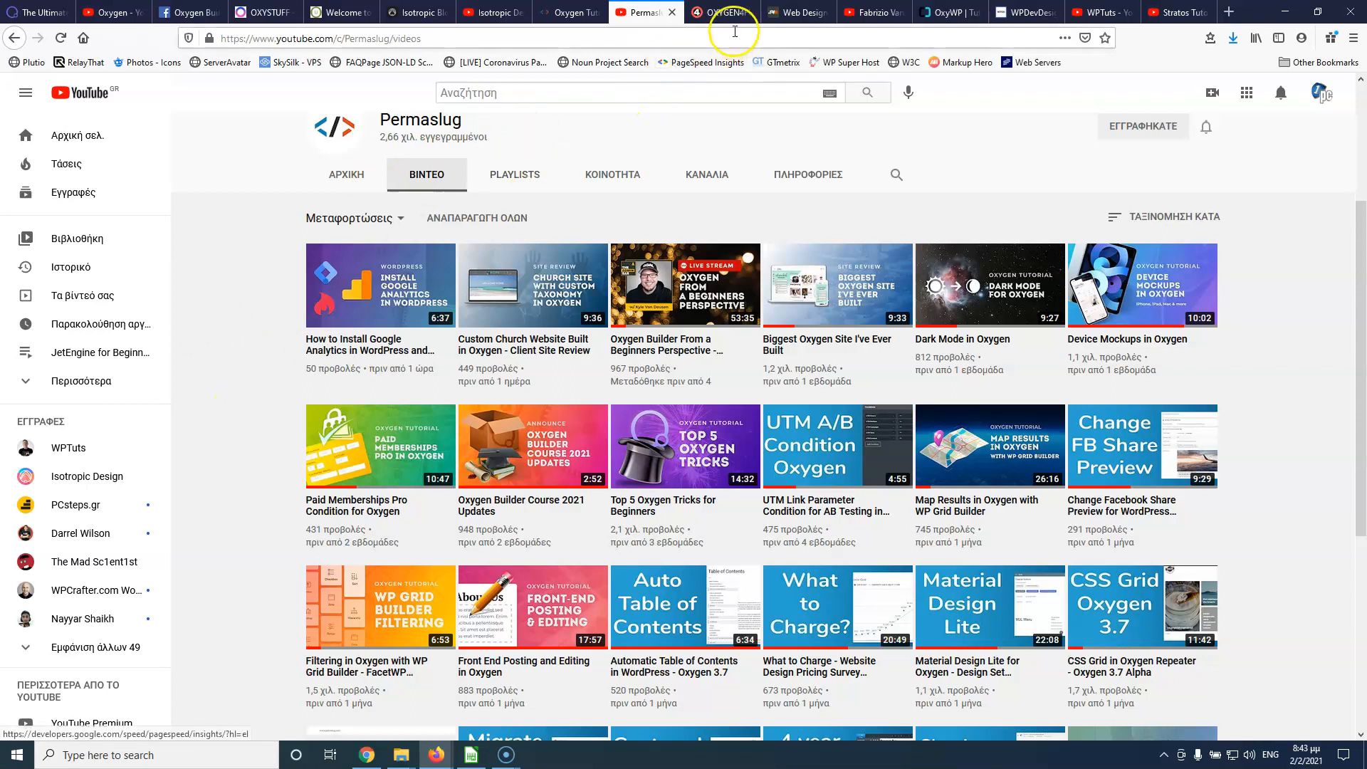
# - Bring up Oxygen4Fun and look through its tutorial cards, returning to the top
pyautogui.click(715, 12)
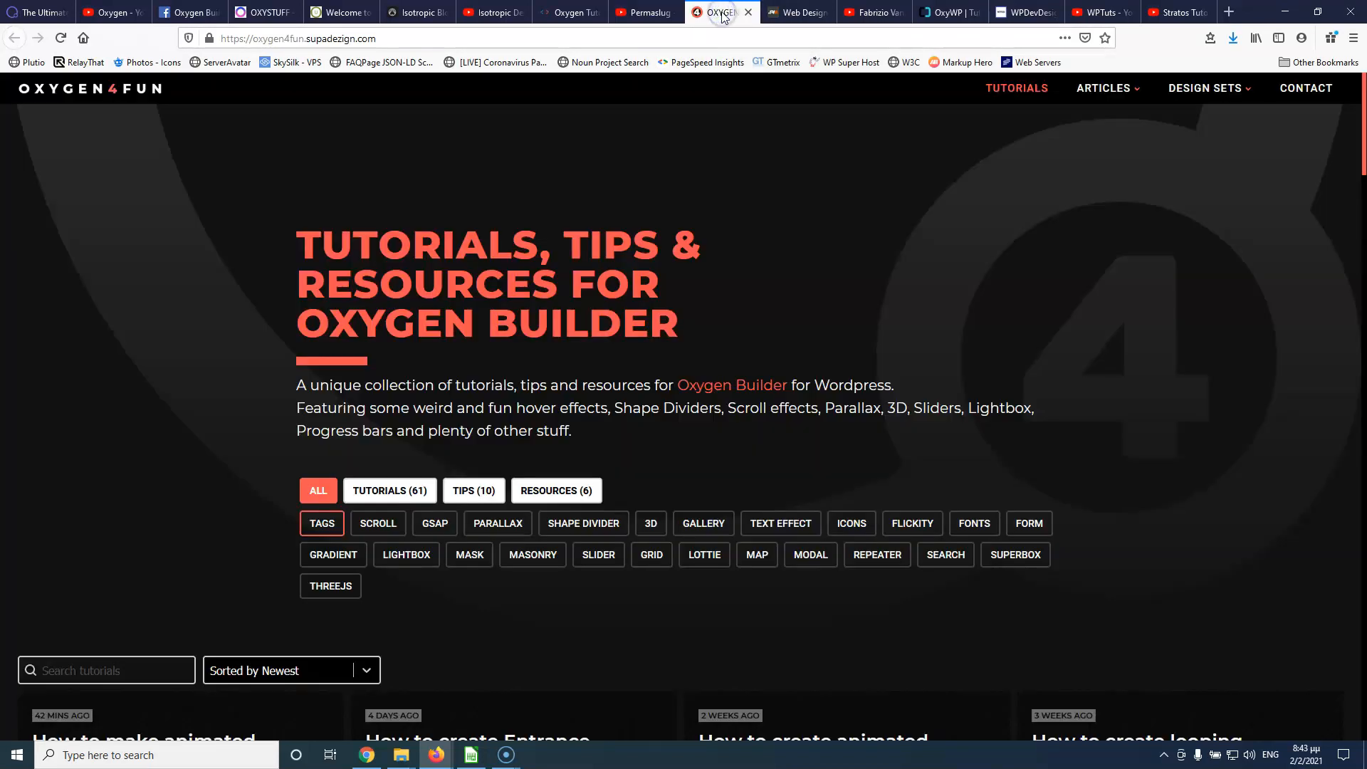
pyautogui.moveTo(122, 117)
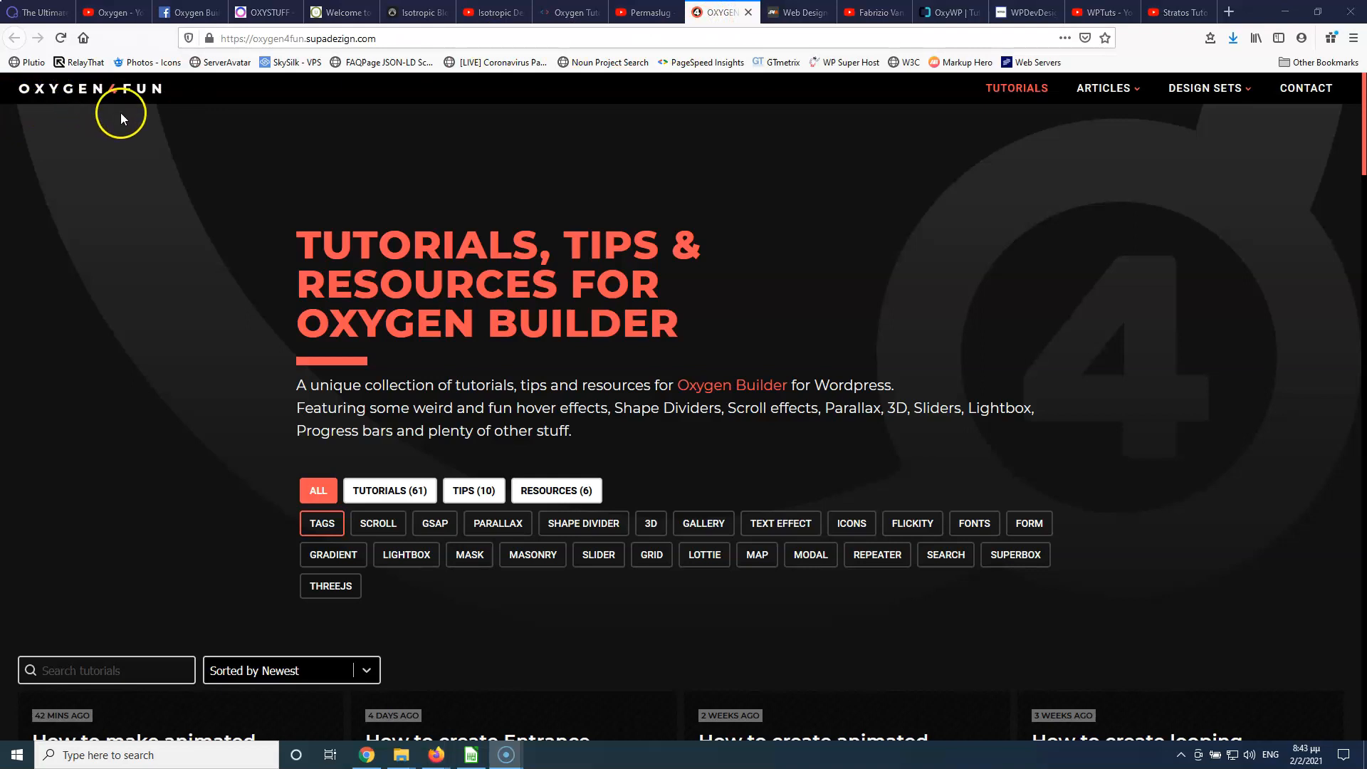
pyautogui.moveTo(742, 332)
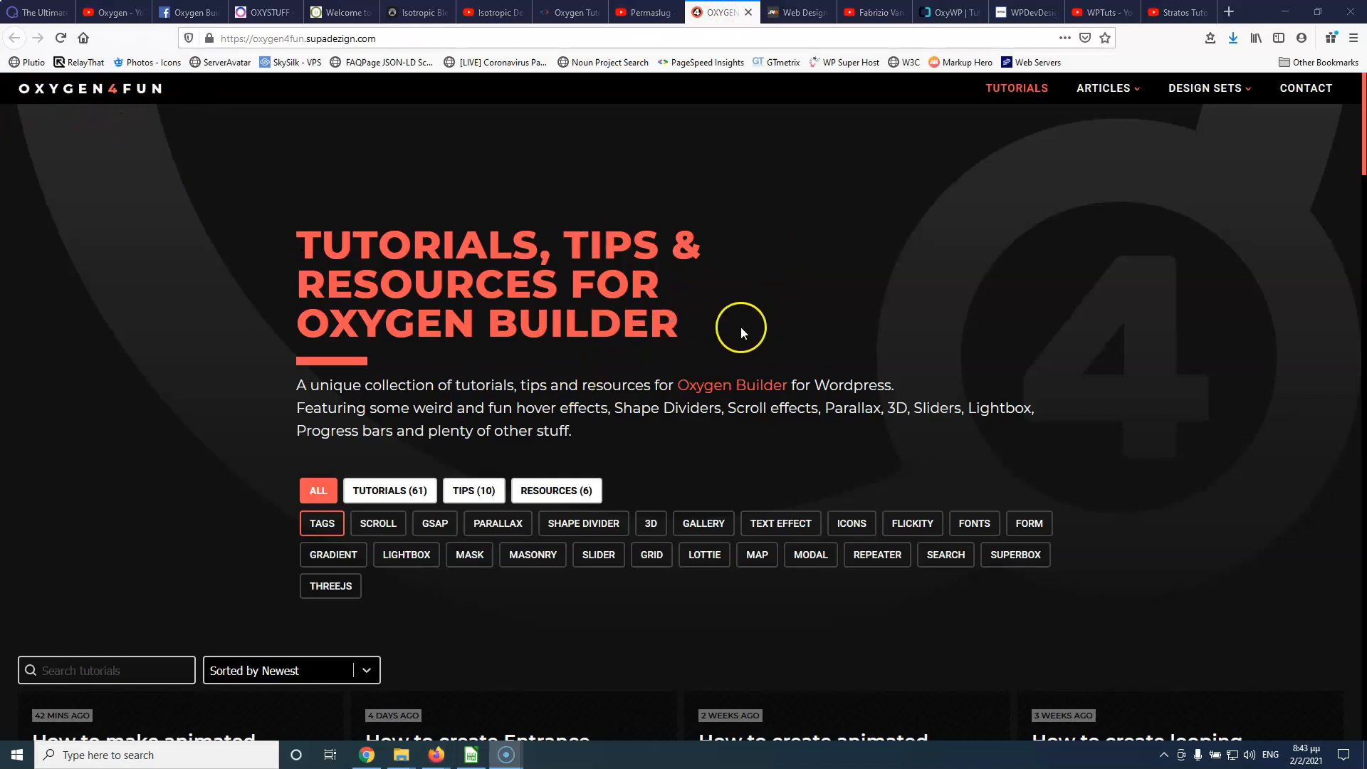
pyautogui.moveTo(792, 382)
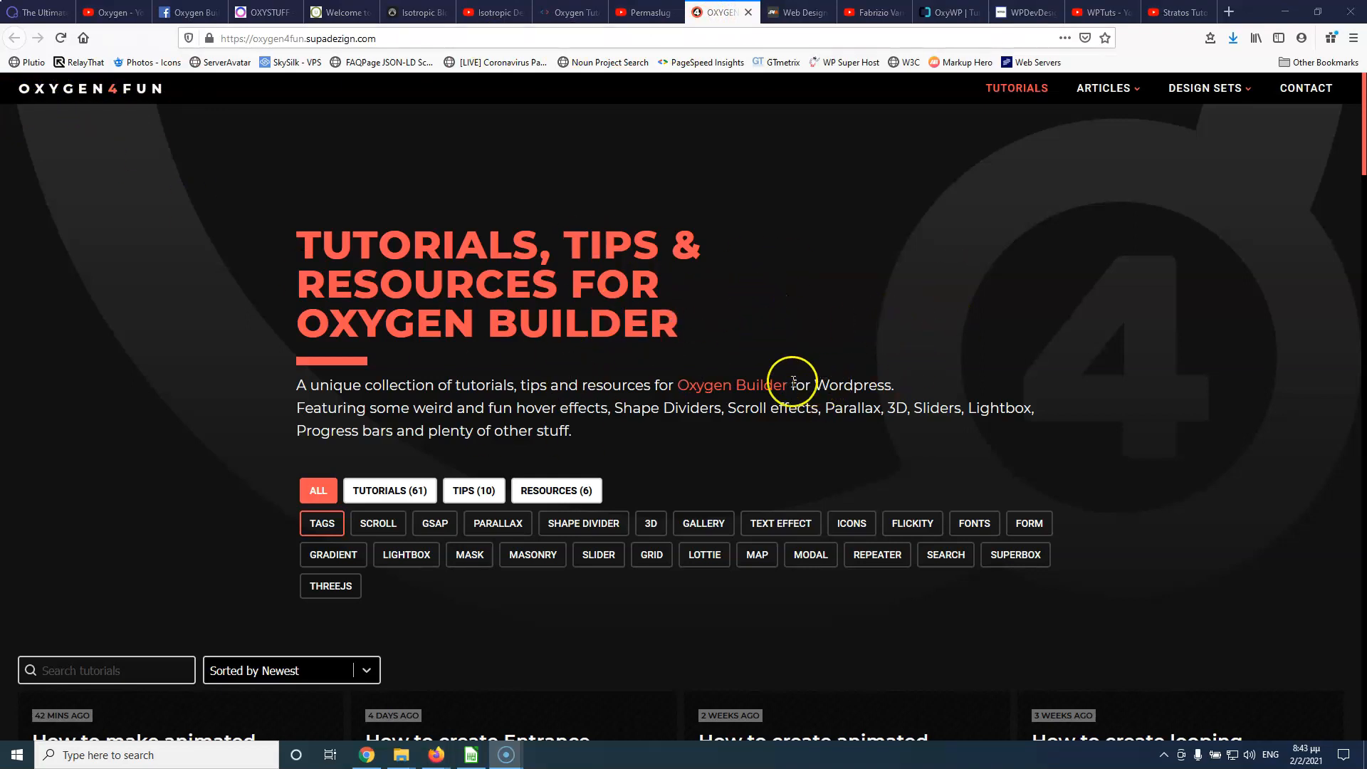
pyautogui.scroll(-3)
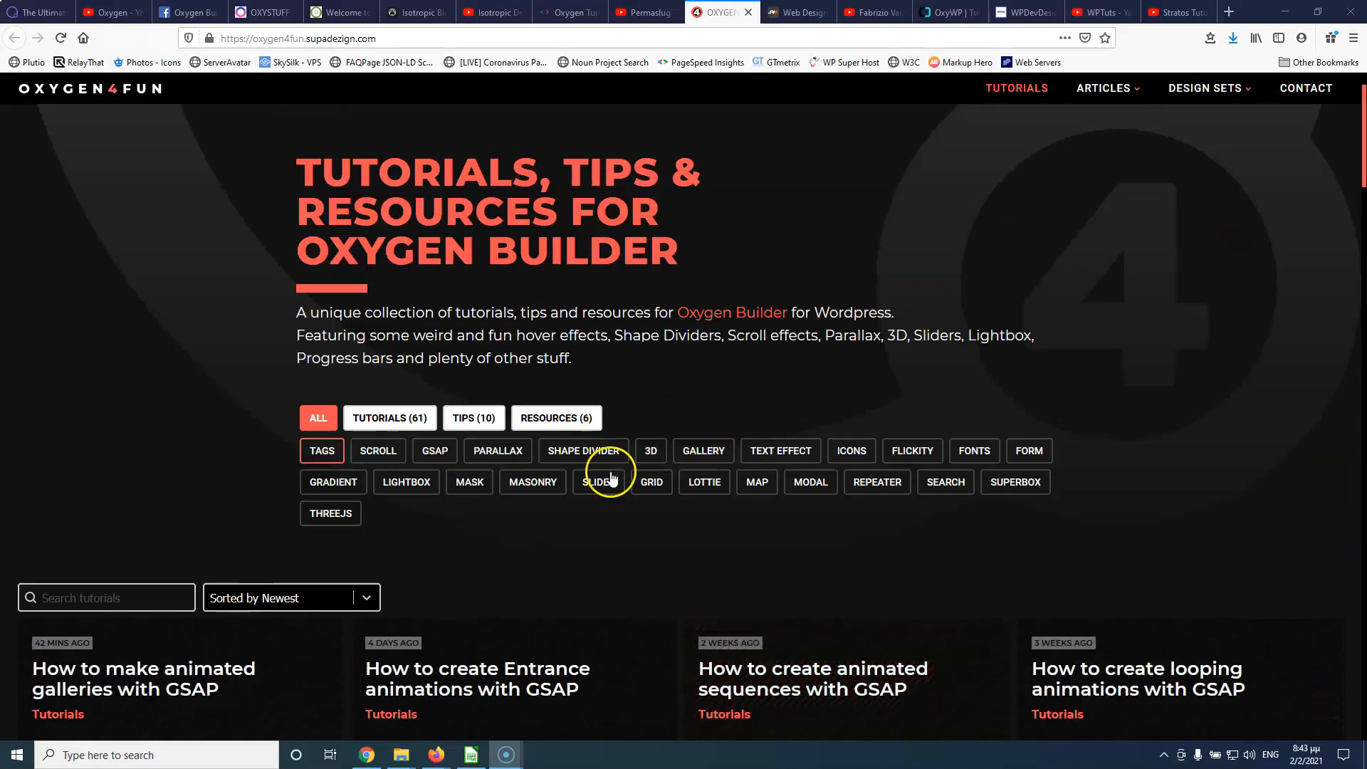
pyautogui.scroll(-3)
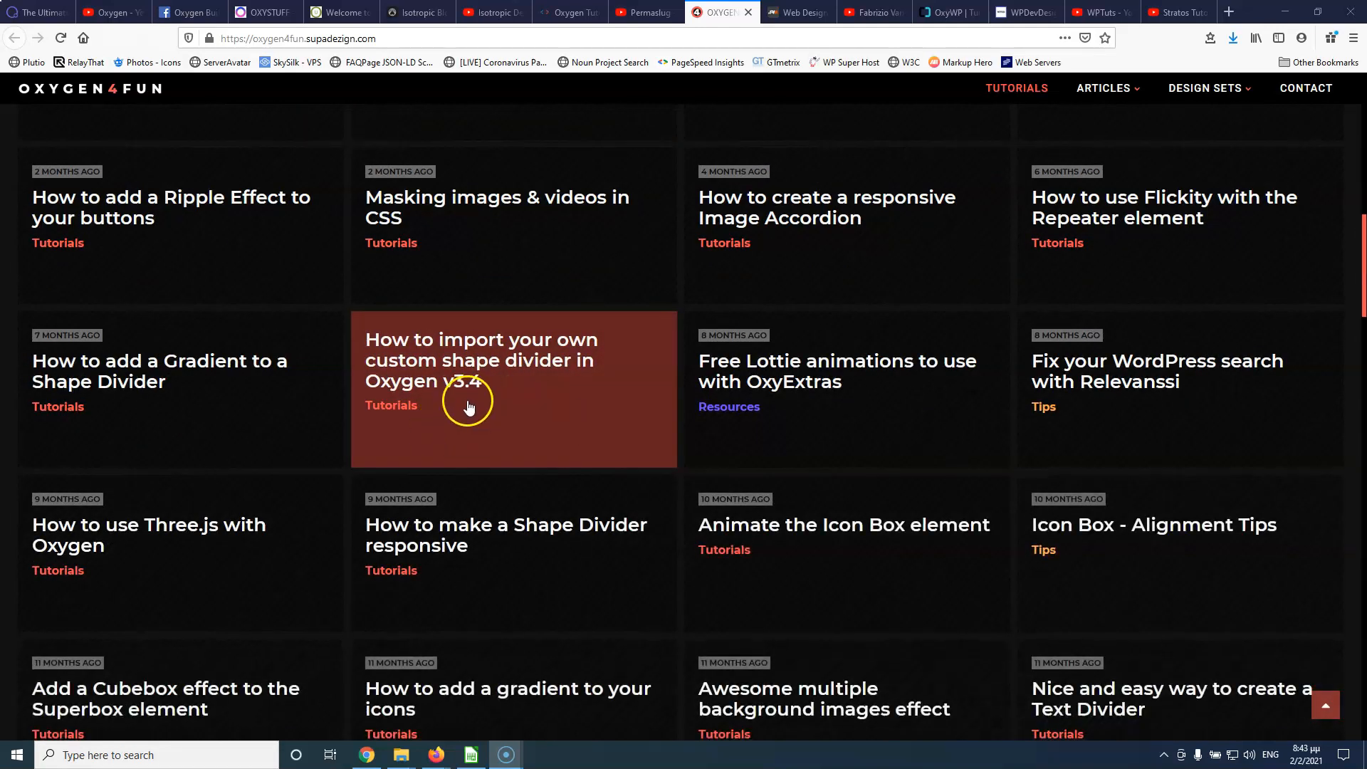
pyautogui.scroll(3)
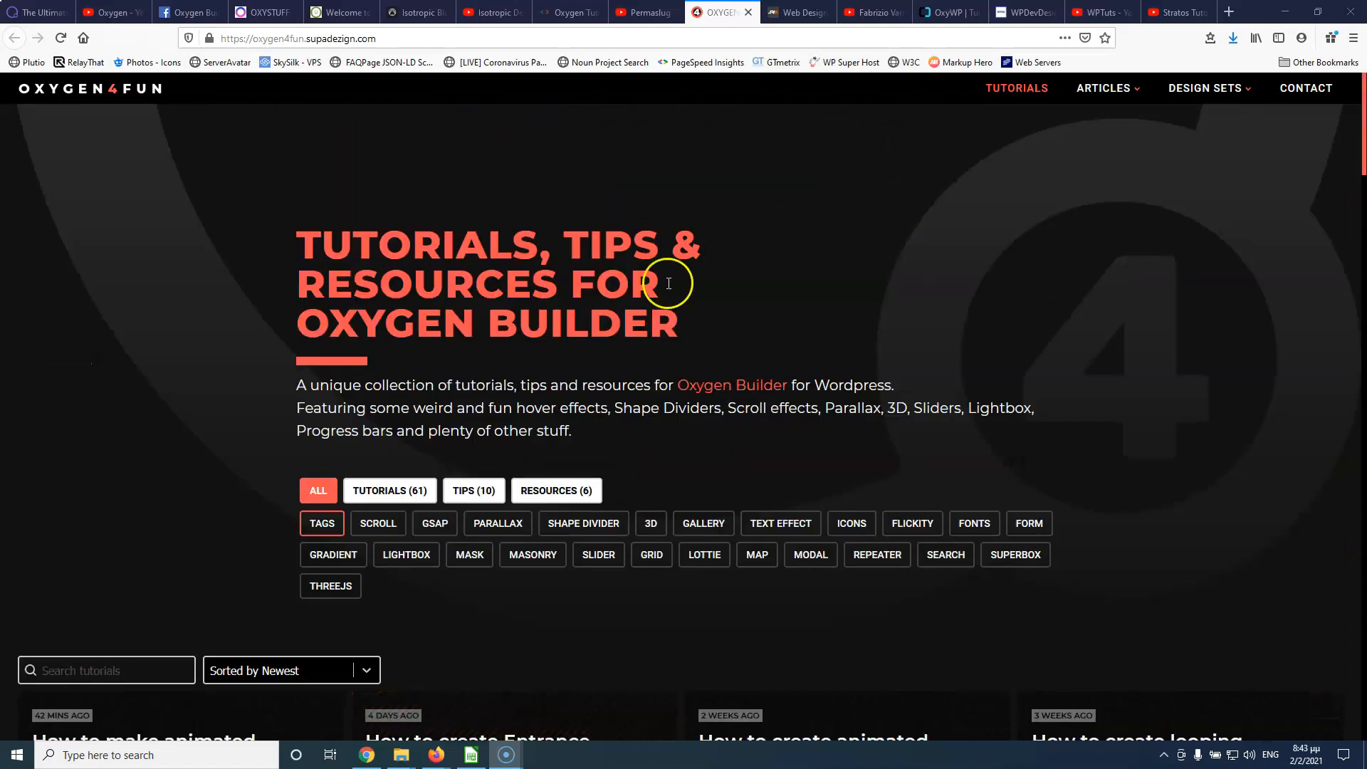
# - Switch to Fabrizio Van Marciano's web design site homepage
pyautogui.click(796, 11)
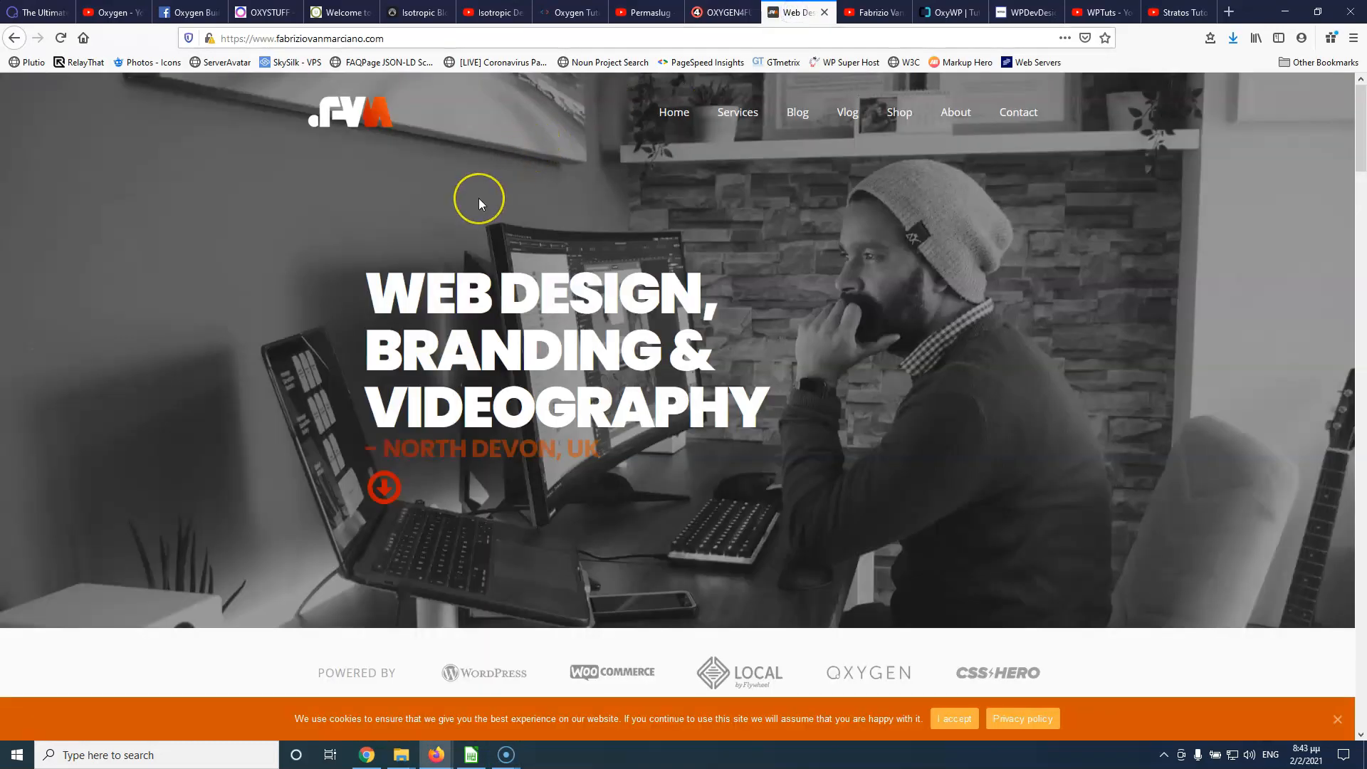
pyautogui.moveTo(478, 205)
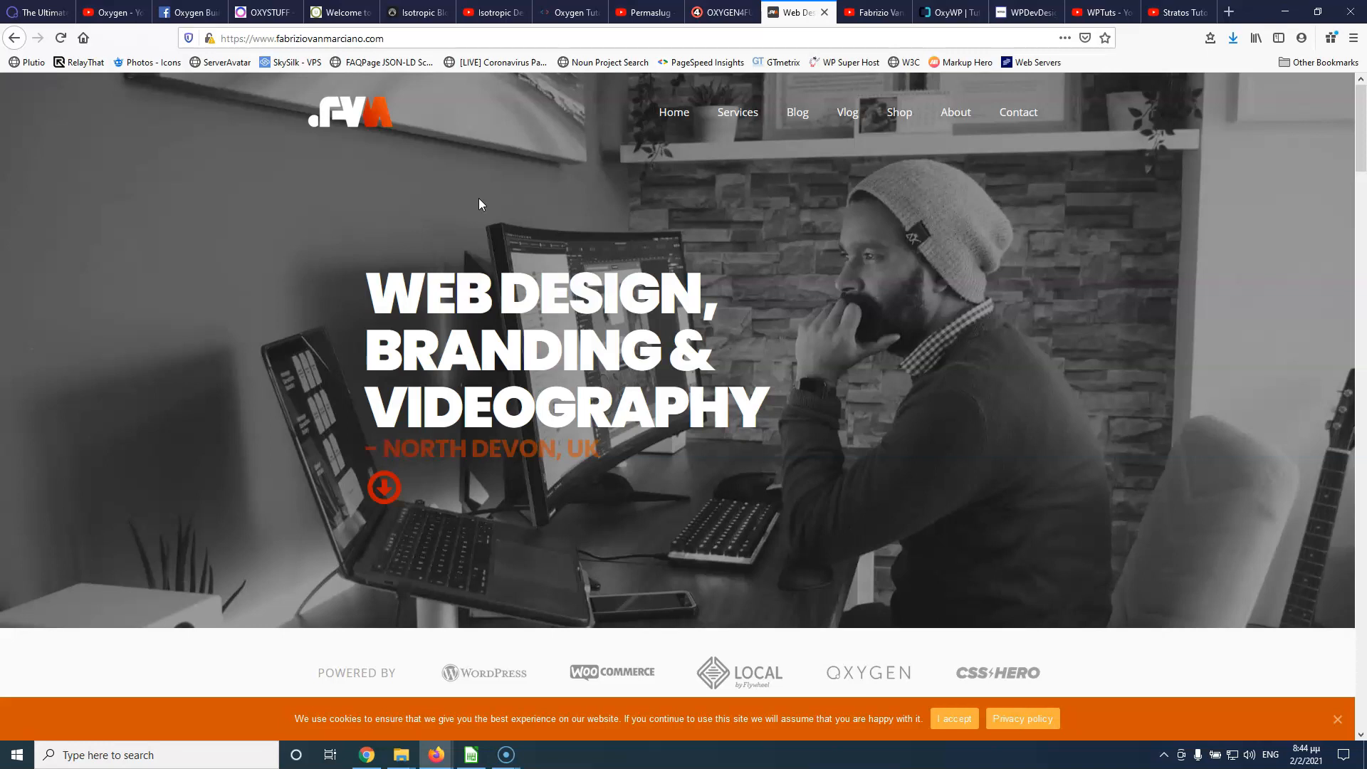
# - Bring up Fabrizio Van Marciano's YouTube Videos page and scroll its Oxygen and WooCommerce episodes
pyautogui.click(872, 12)
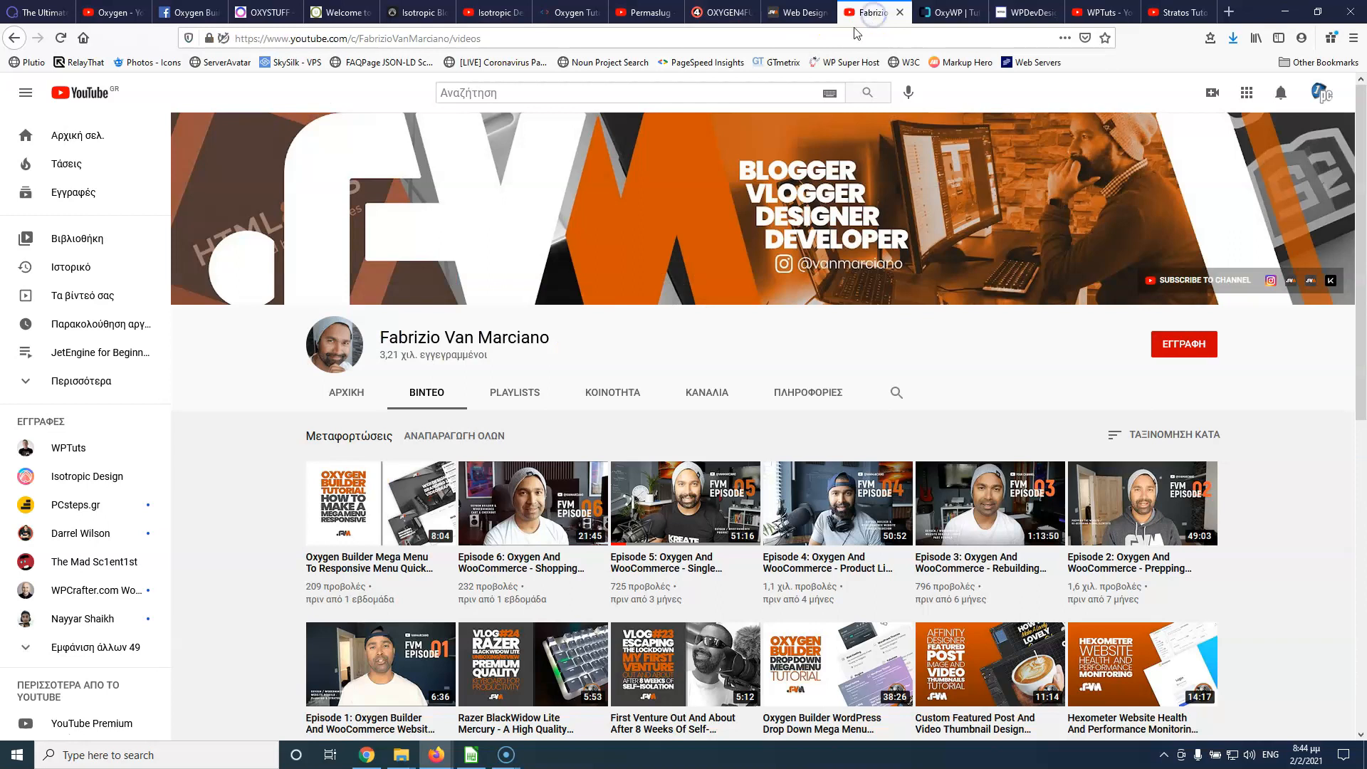
pyautogui.scroll(-3)
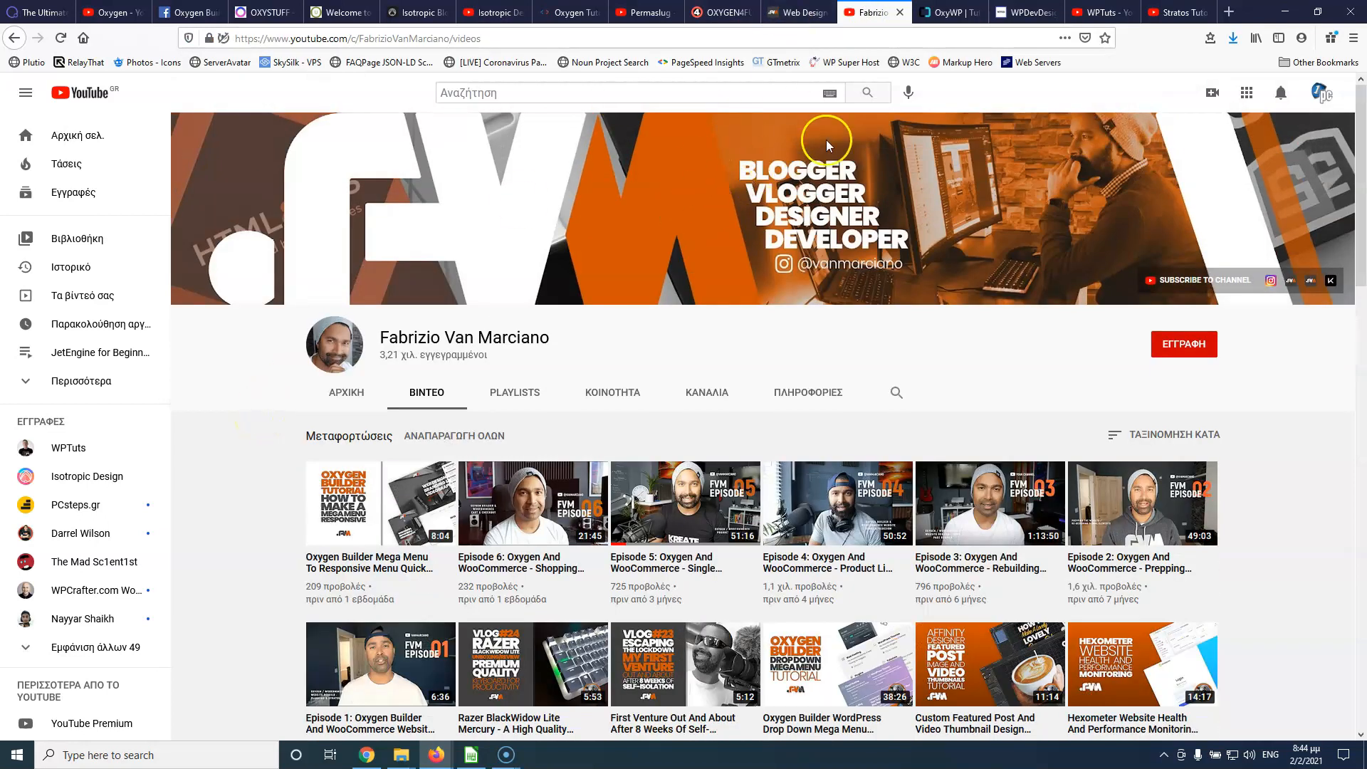
# - Switch to the OxyWP tab showing oxywp.com's tutorials, tips and article categories
pyautogui.click(946, 12)
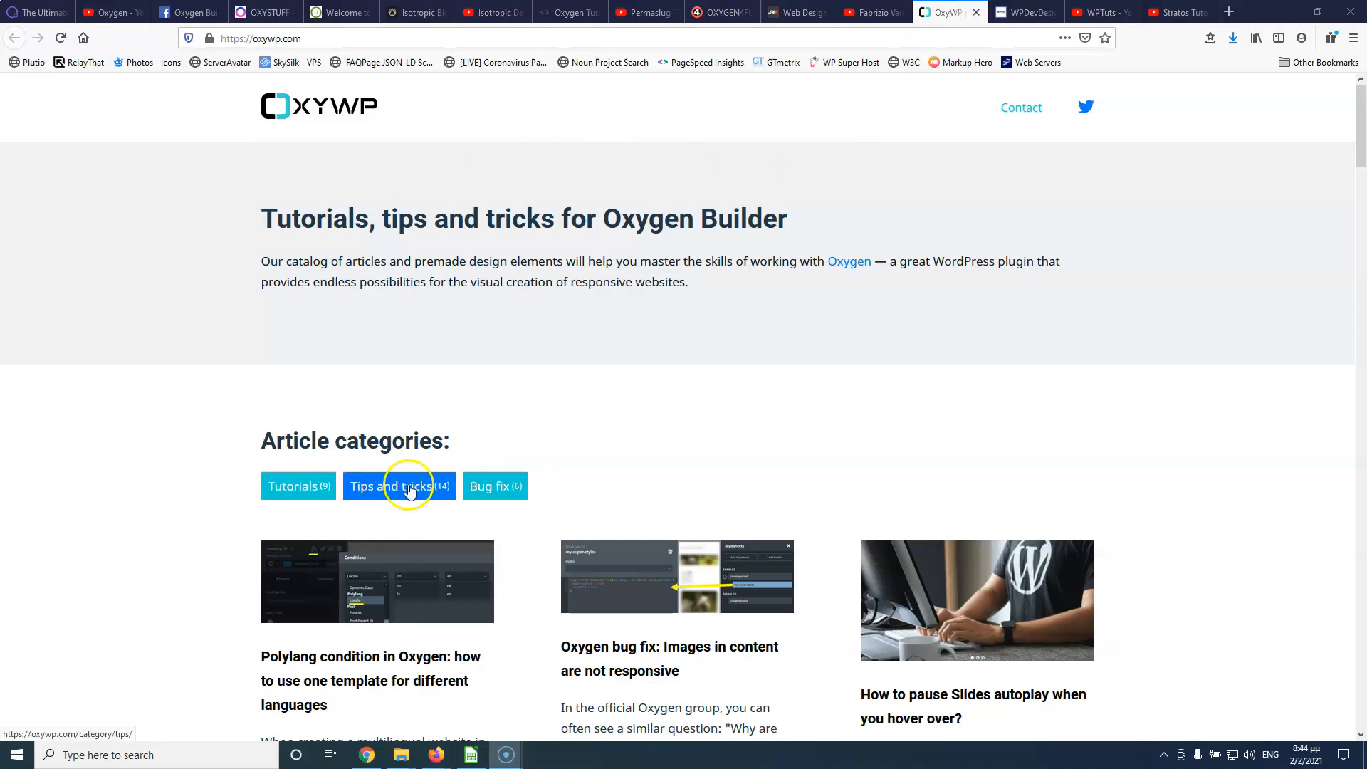
# - Switch to the WPDevDesign tab showing wpdevdesign.com's home page of tutorials
pyautogui.click(1025, 12)
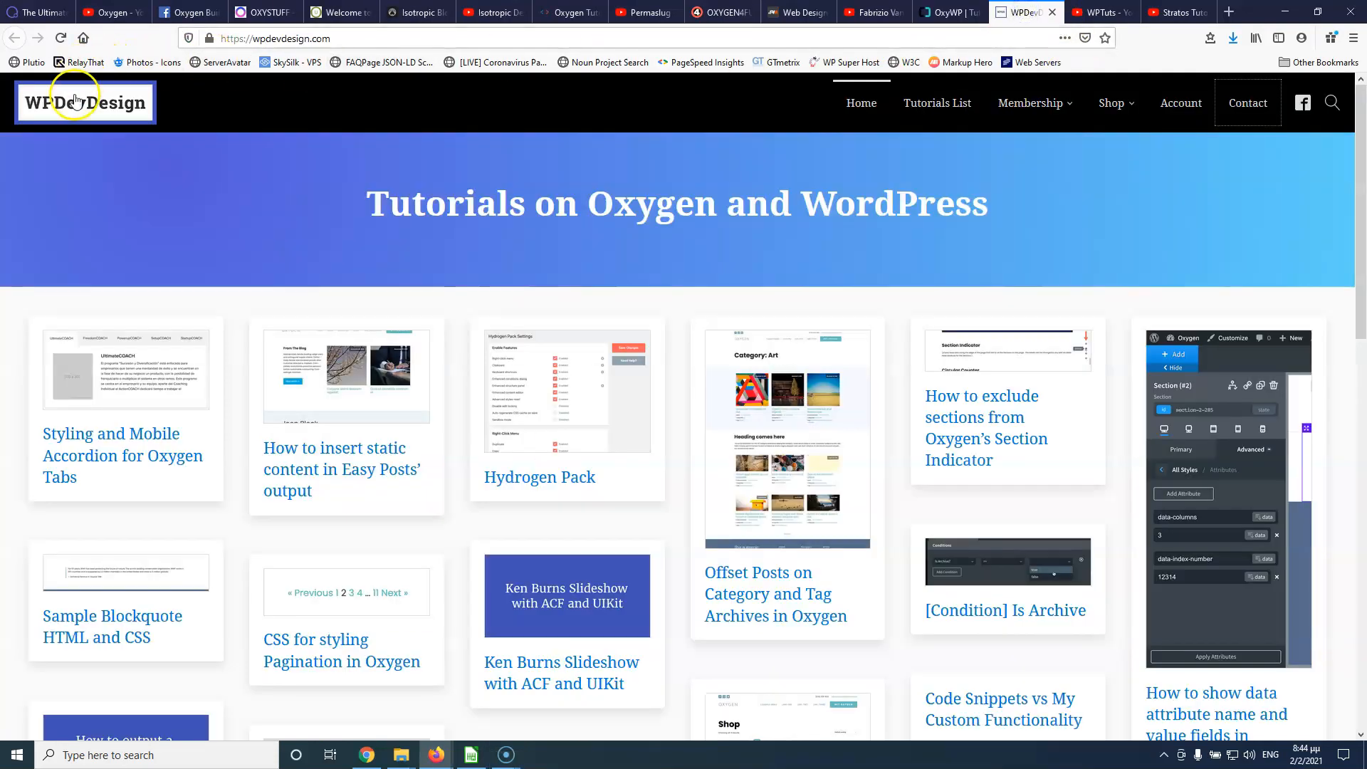
pyautogui.moveTo(223, 190)
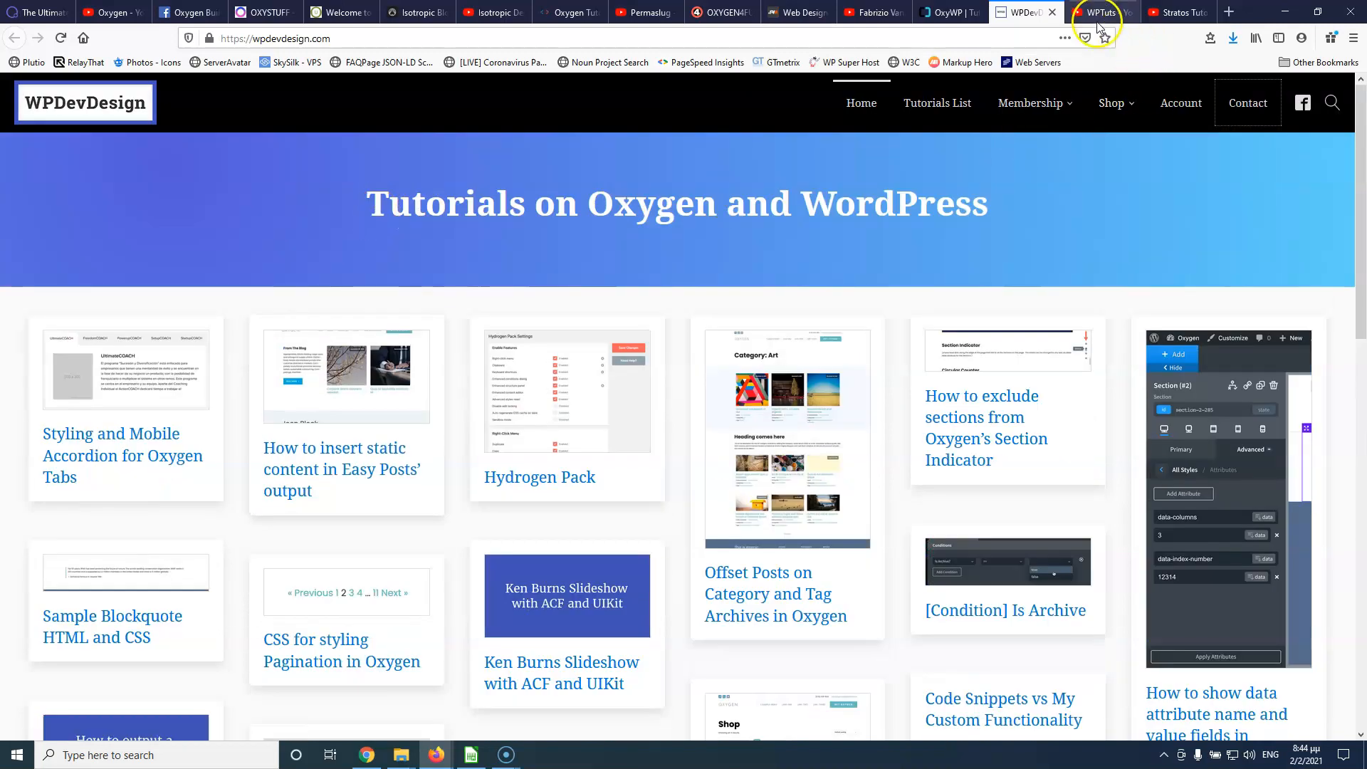
pyautogui.click(1100, 12)
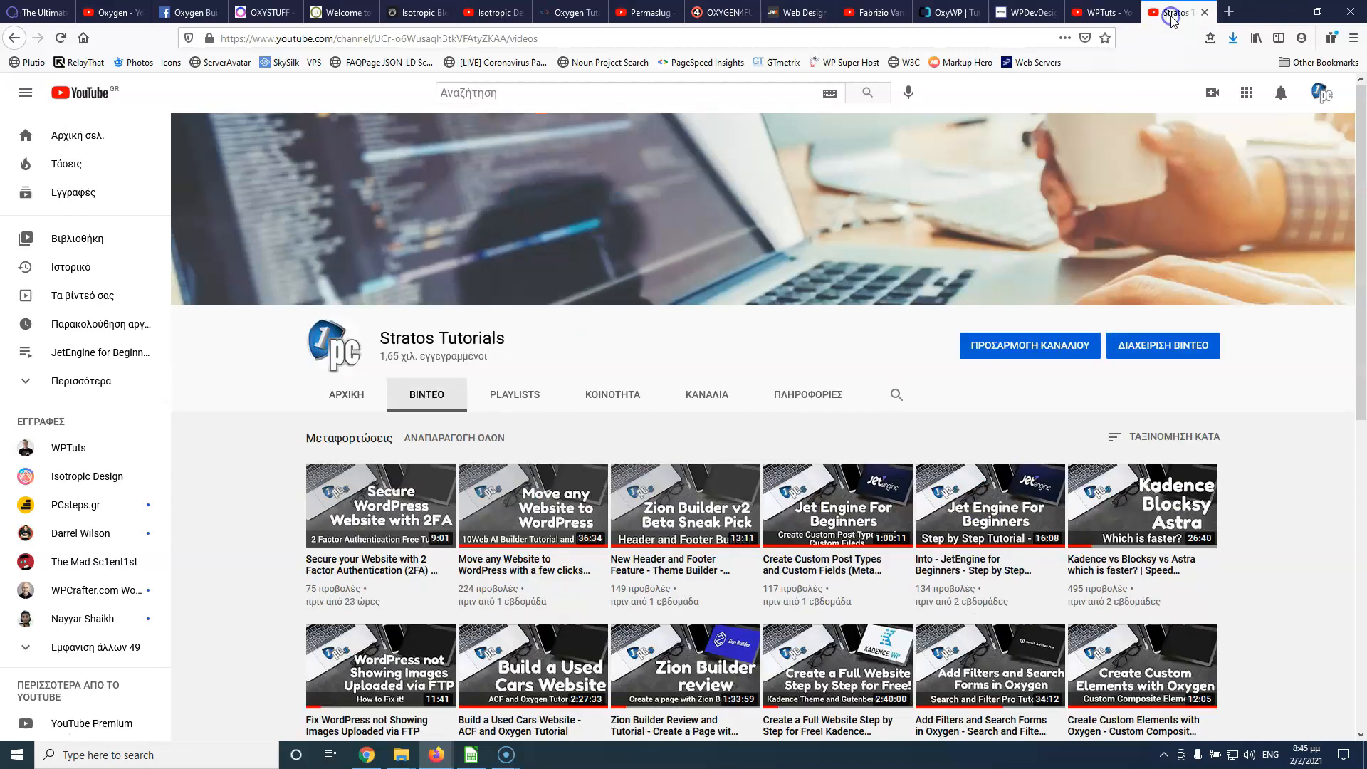
pyautogui.moveTo(227, 365)
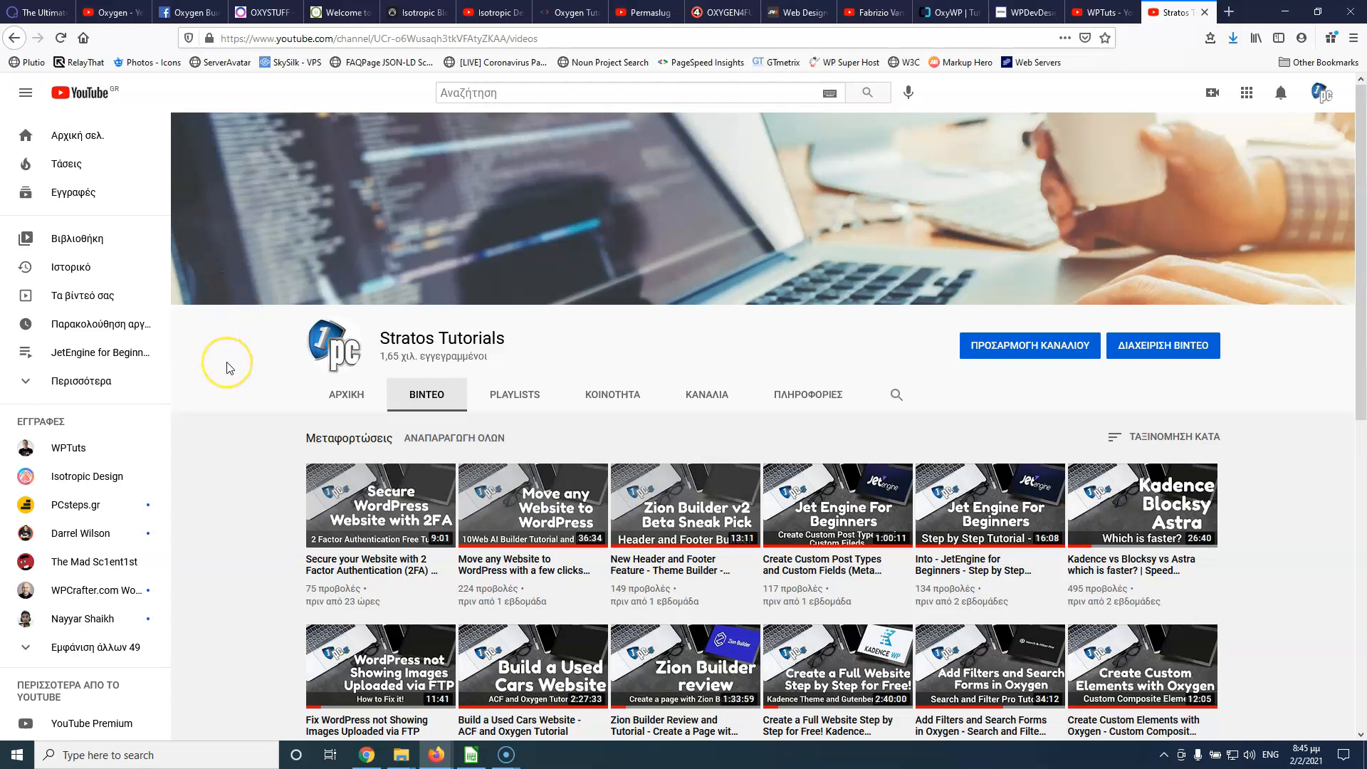